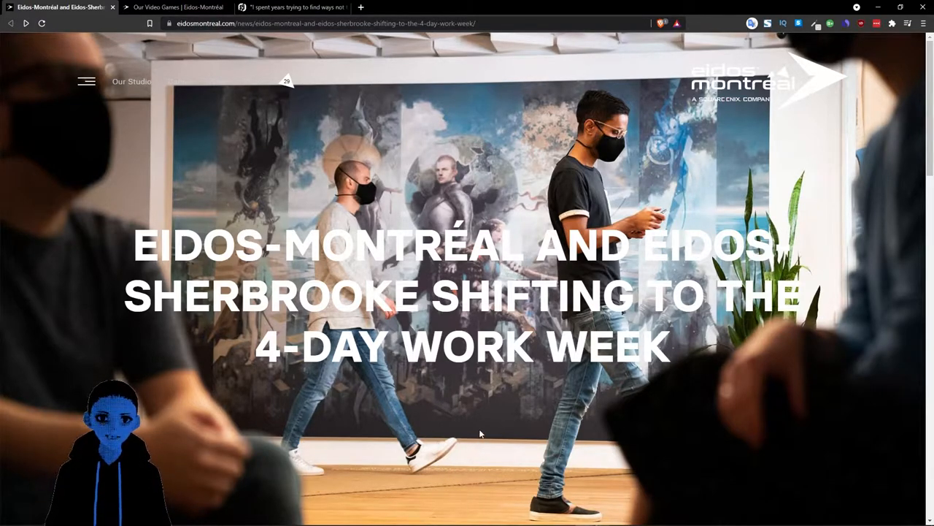
pyautogui.moveTo(477, 444)
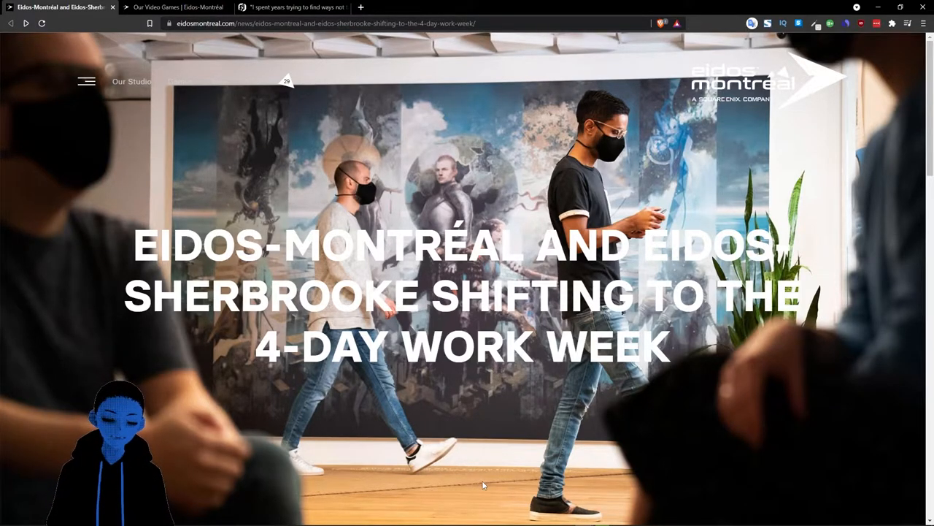
# Step: Scroll the 4-day work week article down to the Q&A on condensed workloads
pyautogui.scroll(-3)
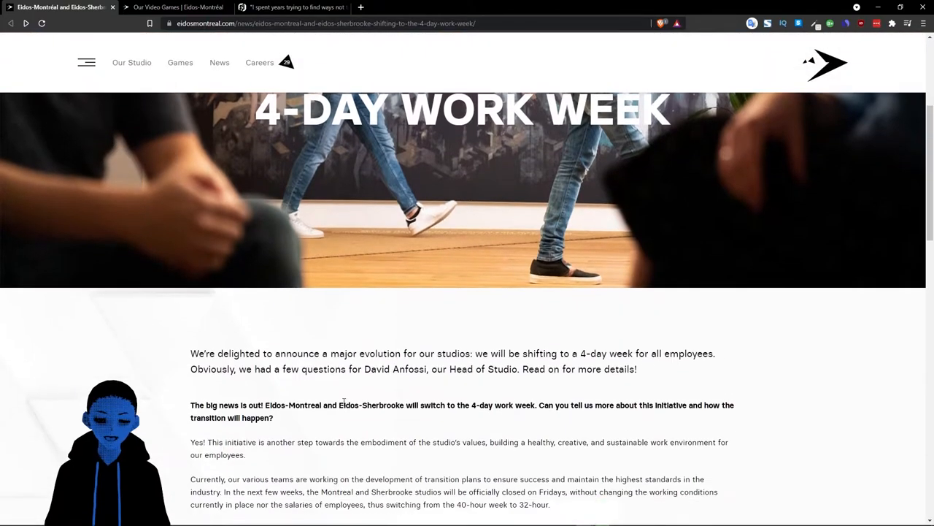
pyautogui.scroll(-3)
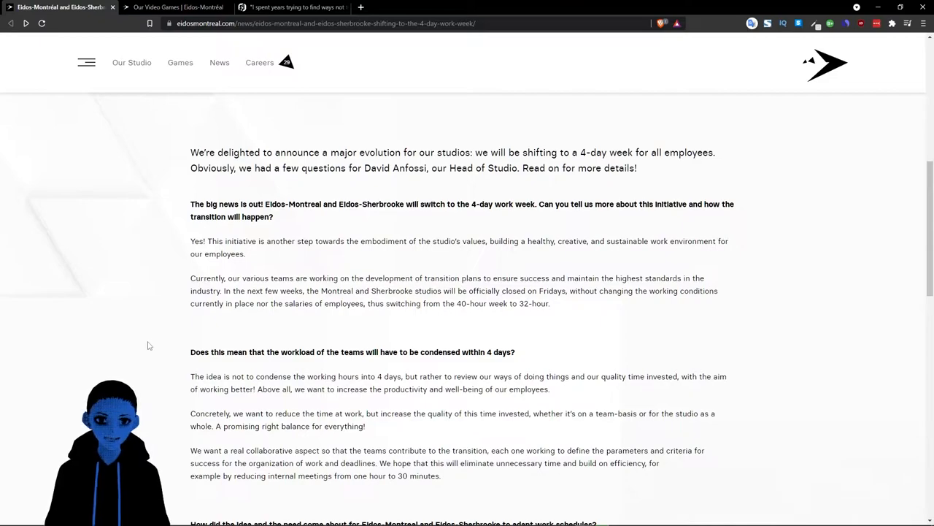
pyautogui.moveTo(144, 327)
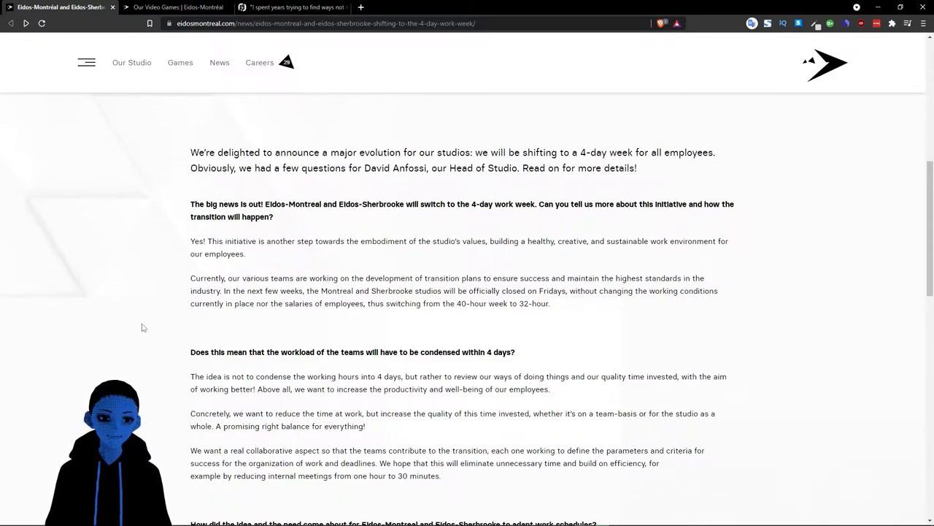
pyautogui.moveTo(111, 254)
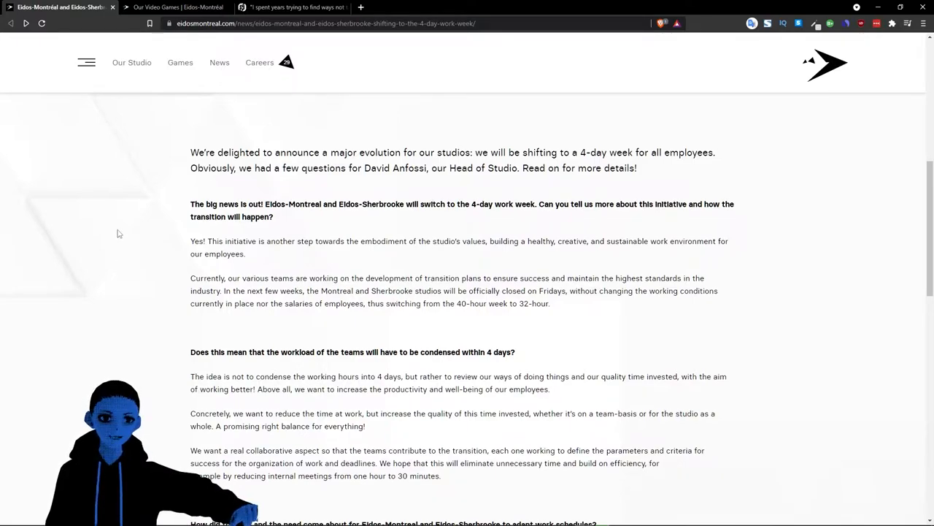
pyautogui.moveTo(410, 183)
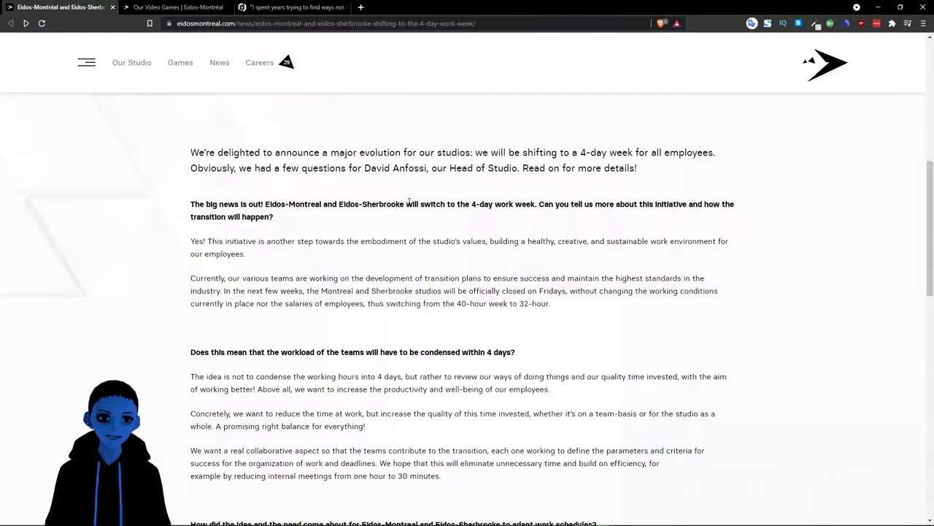
pyautogui.moveTo(146, 217)
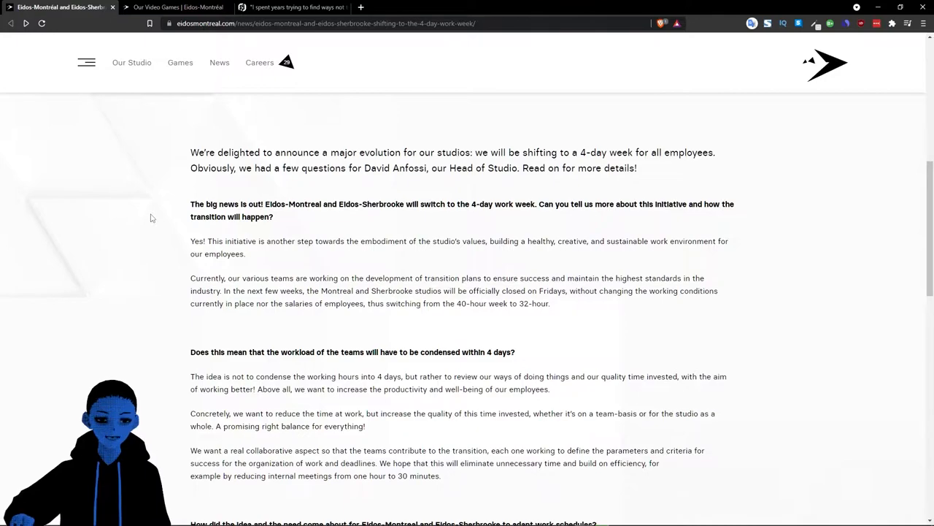
pyautogui.moveTo(142, 317)
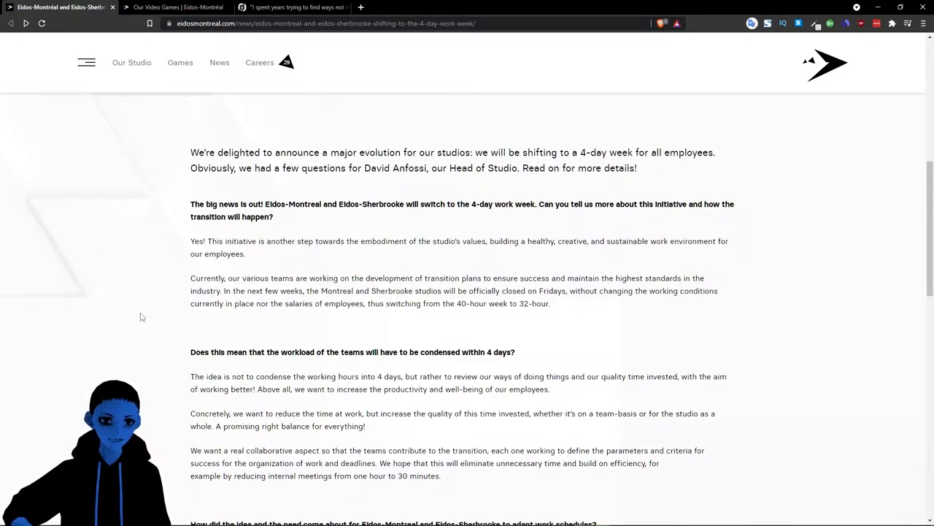
pyautogui.moveTo(163, 282)
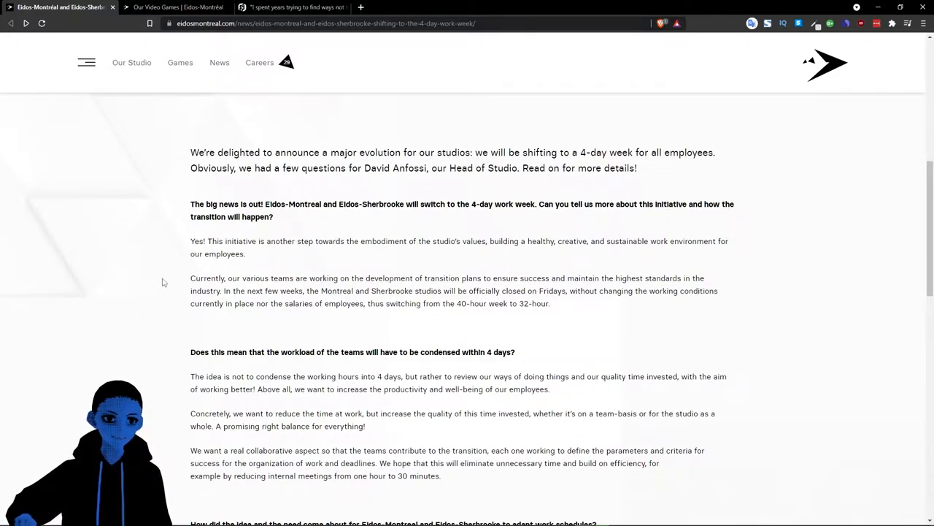
pyautogui.moveTo(313, 219)
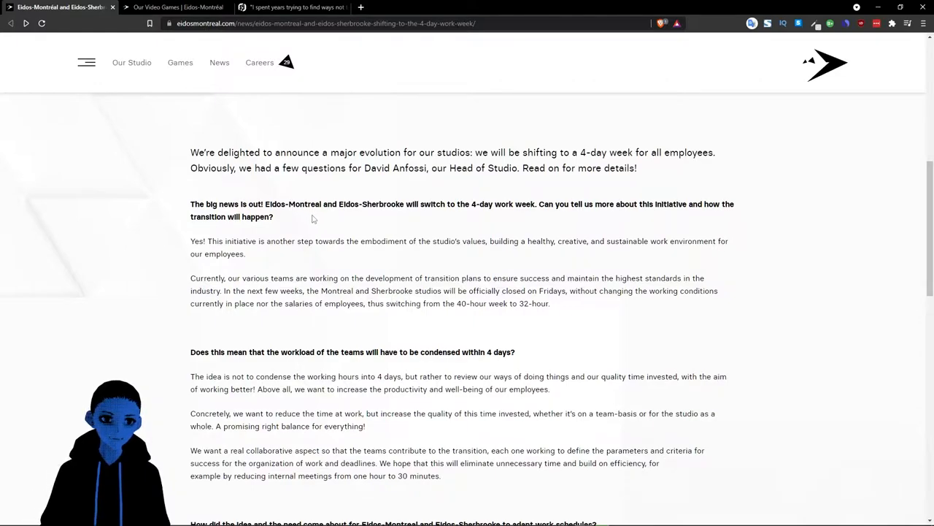
pyautogui.moveTo(390, 217)
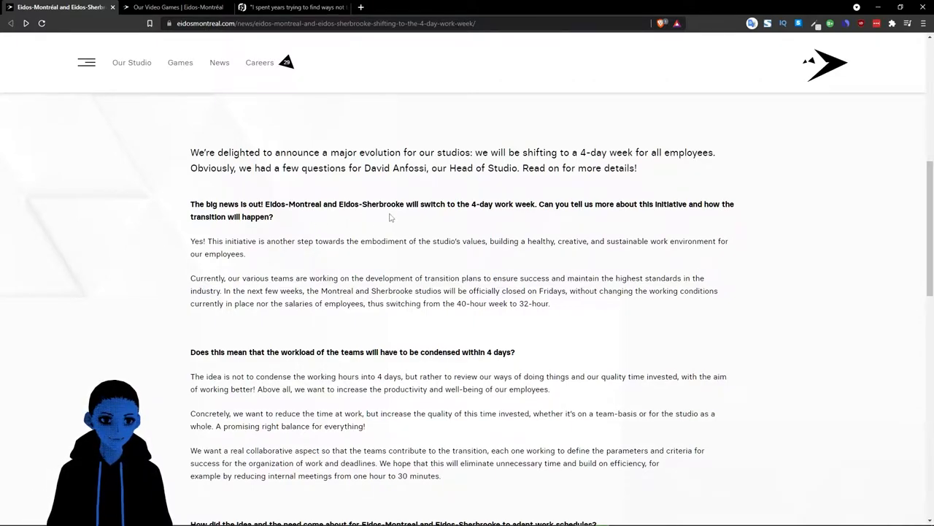
pyautogui.moveTo(537, 221)
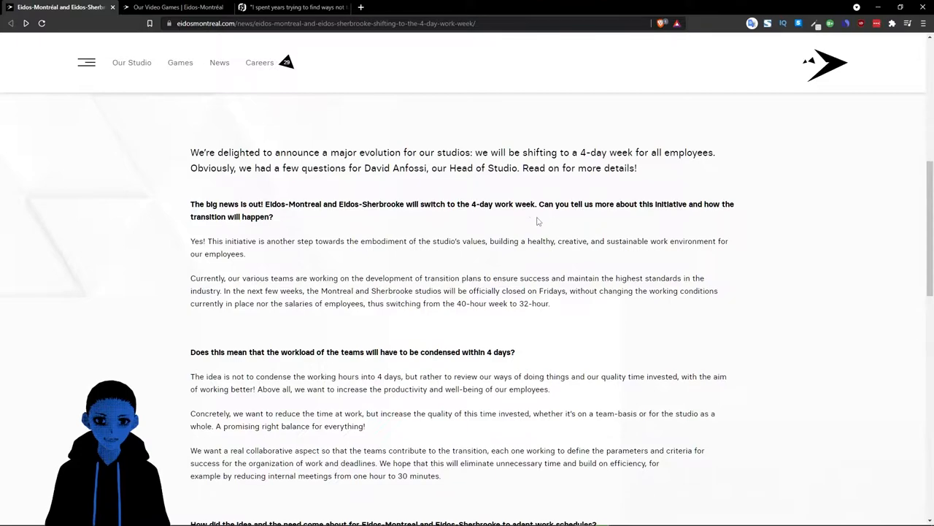
pyautogui.moveTo(356, 227)
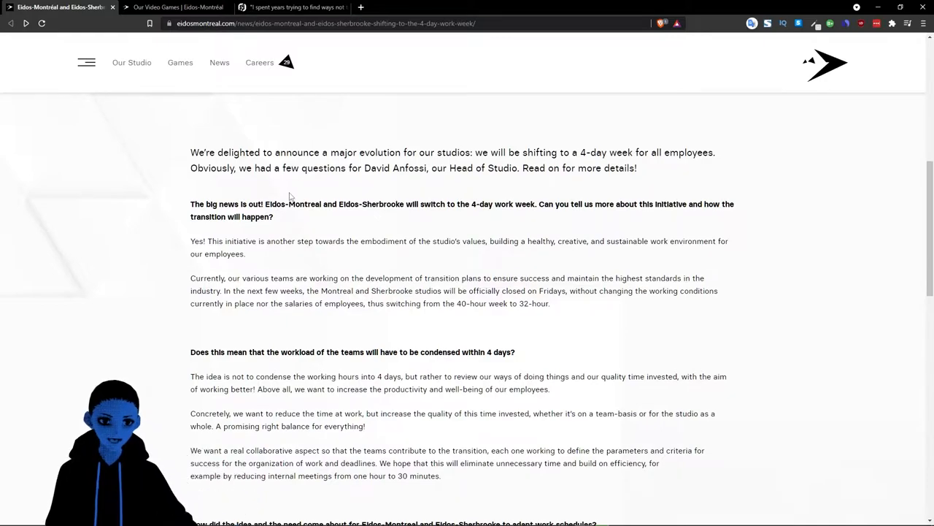
pyautogui.moveTo(173, 275)
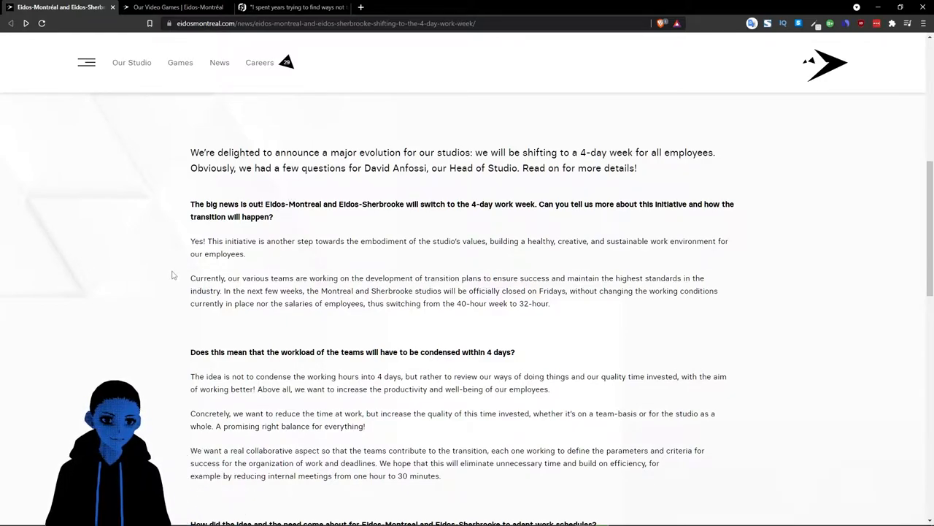
pyautogui.moveTo(470, 261)
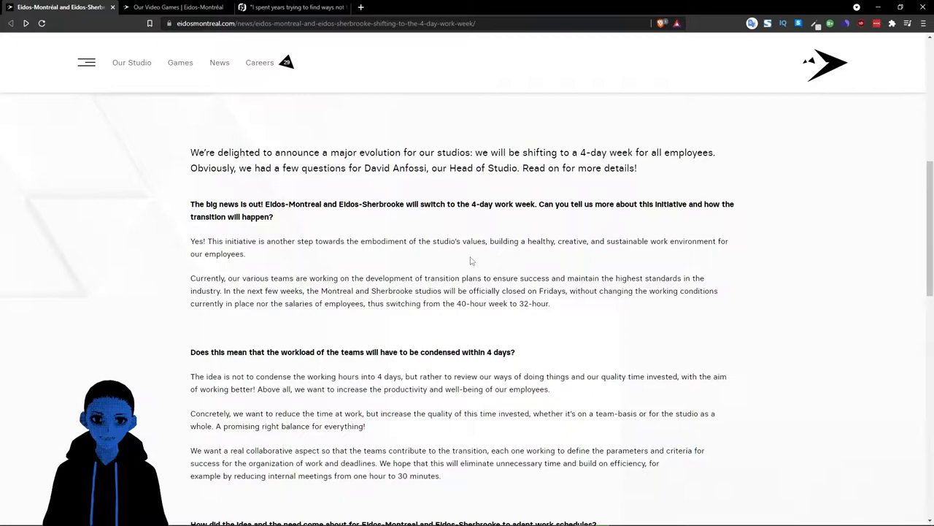
pyautogui.moveTo(135, 273)
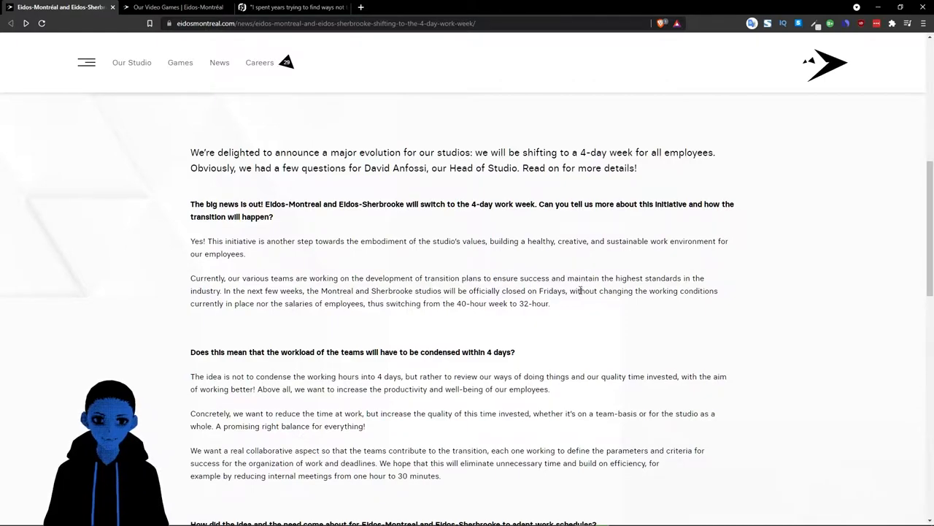
pyautogui.moveTo(589, 310)
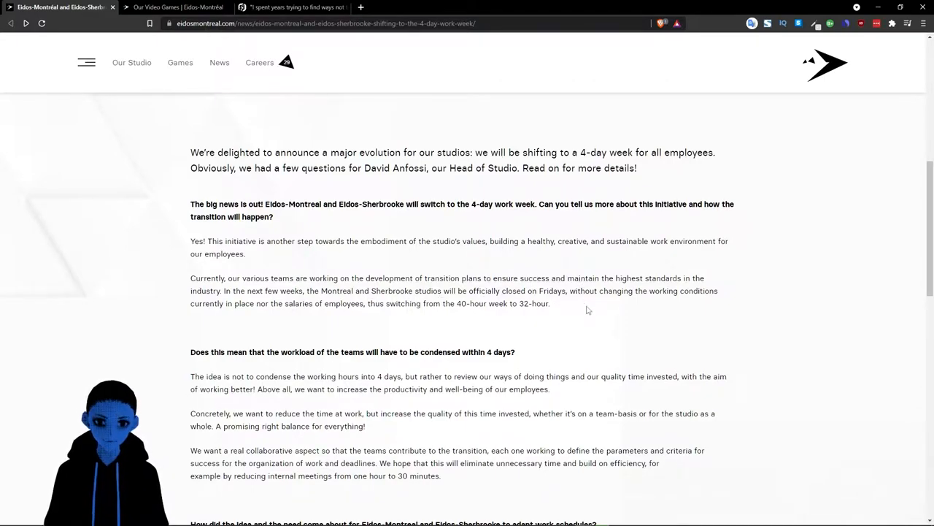
pyautogui.moveTo(229, 328)
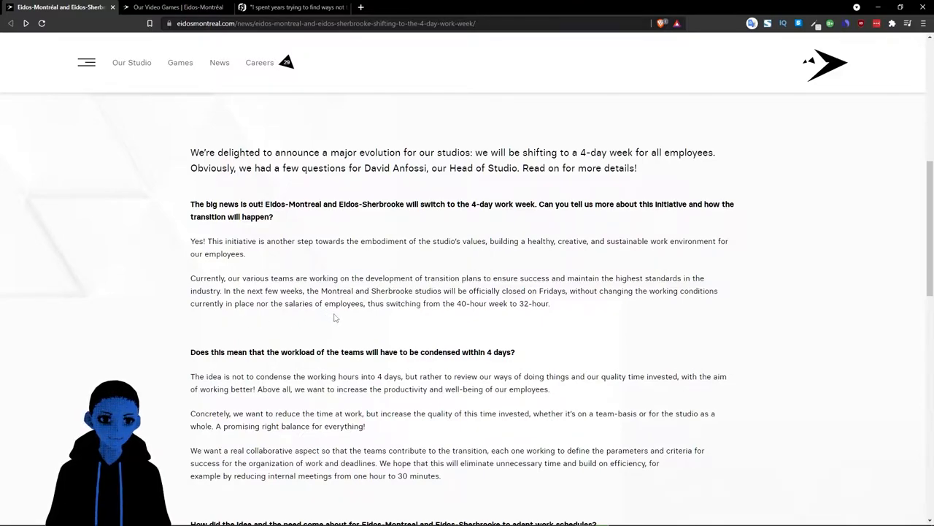
pyautogui.moveTo(454, 324)
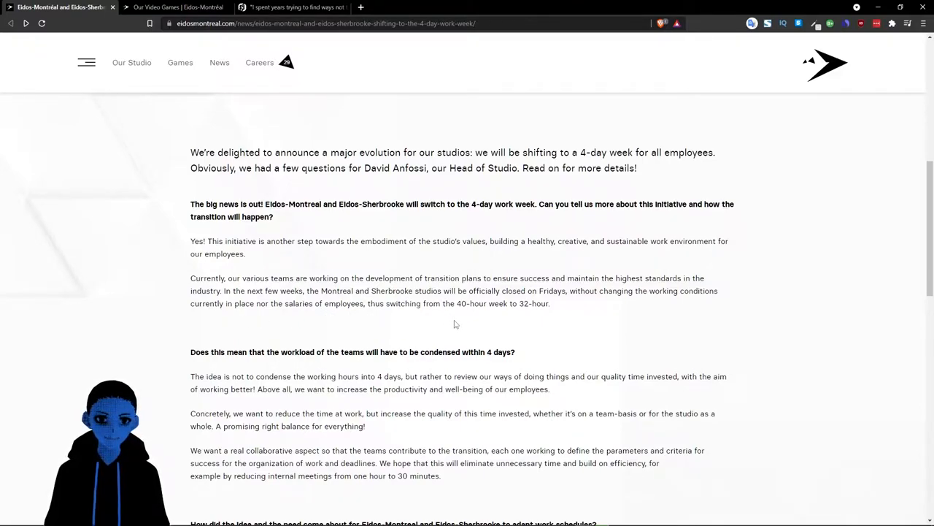
pyautogui.moveTo(523, 319)
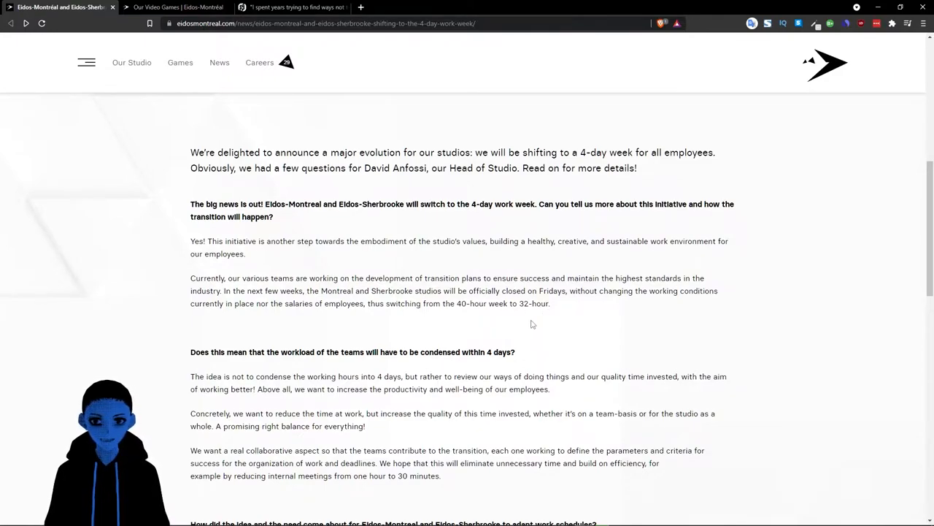
pyautogui.moveTo(520, 323)
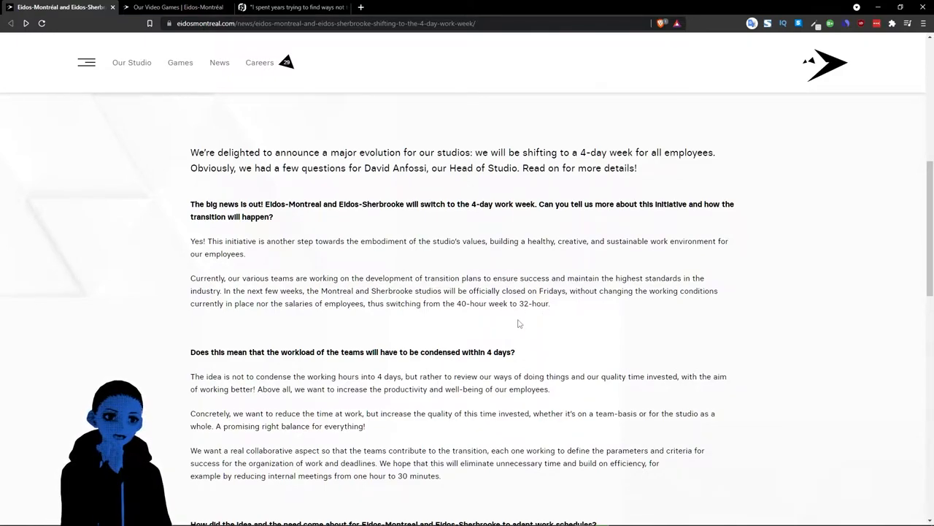
pyautogui.moveTo(768, 376)
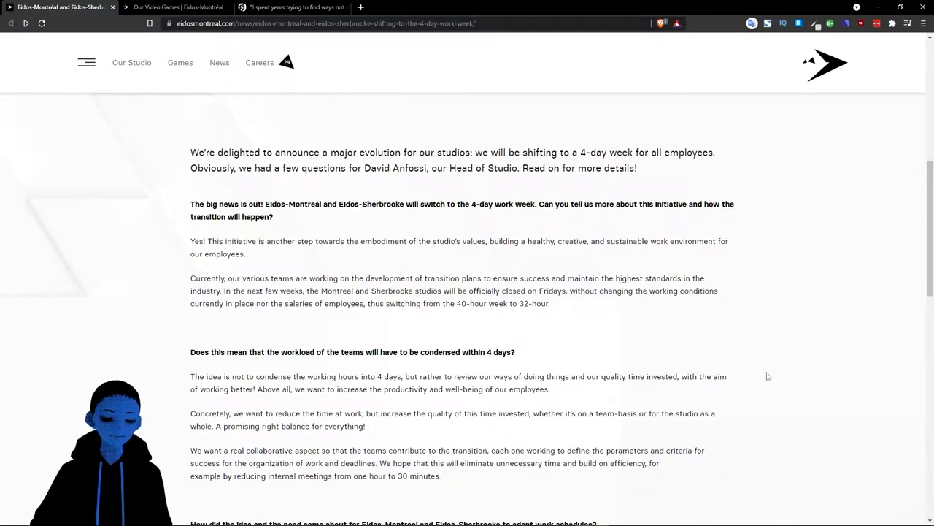
pyautogui.moveTo(854, 350)
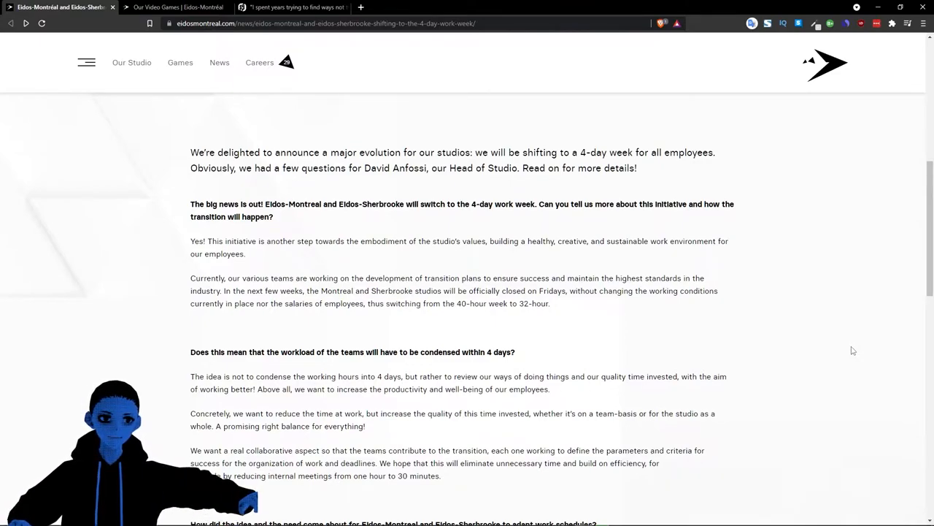
pyautogui.moveTo(113, 296)
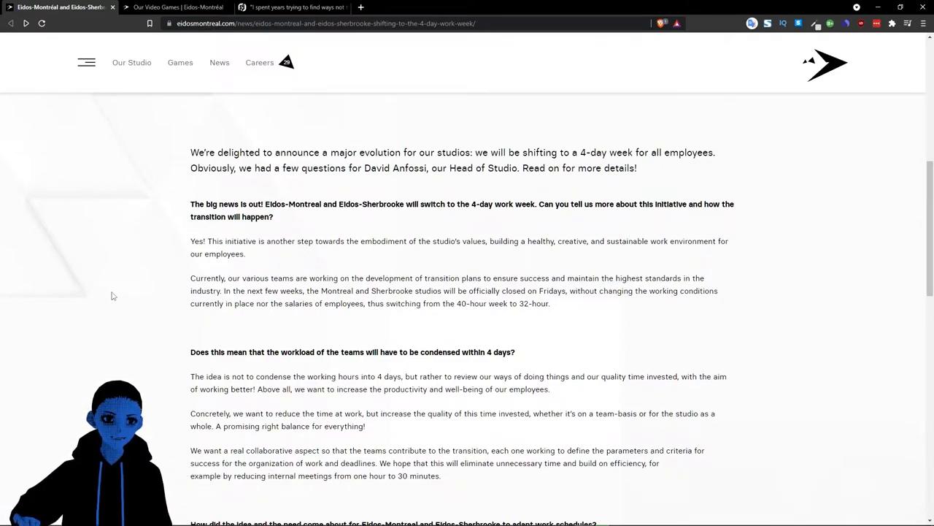
pyautogui.moveTo(175, 7)
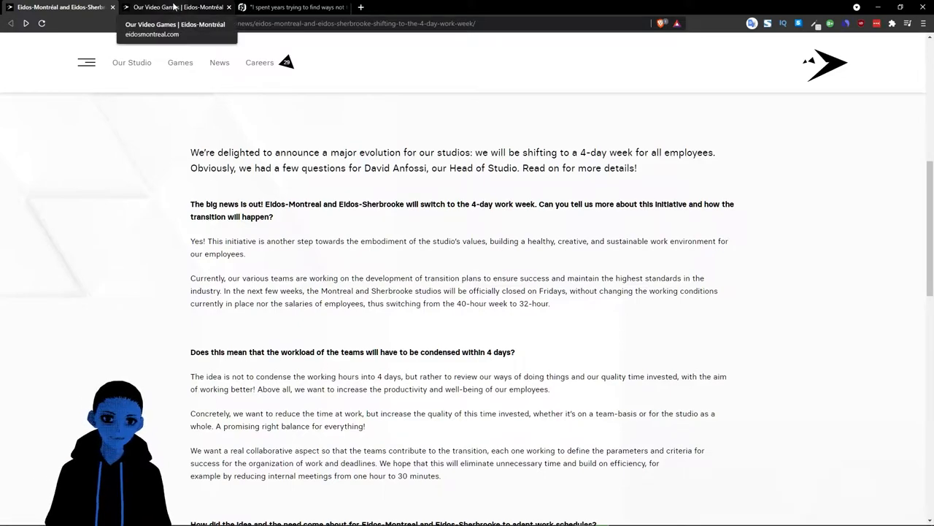
# Step: Switch to the GamesIndustry.biz crunch article, skim down, and return to its headline
pyautogui.click(292, 7)
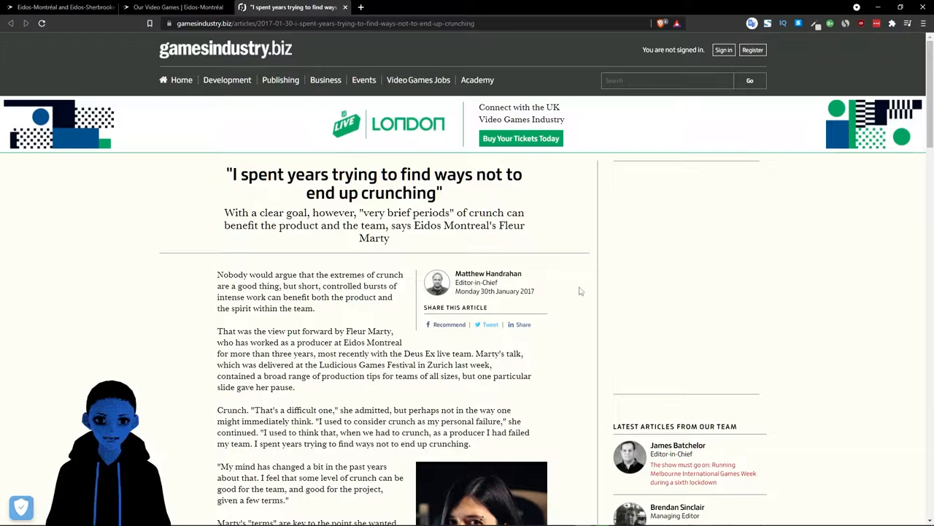
pyautogui.moveTo(134, 291)
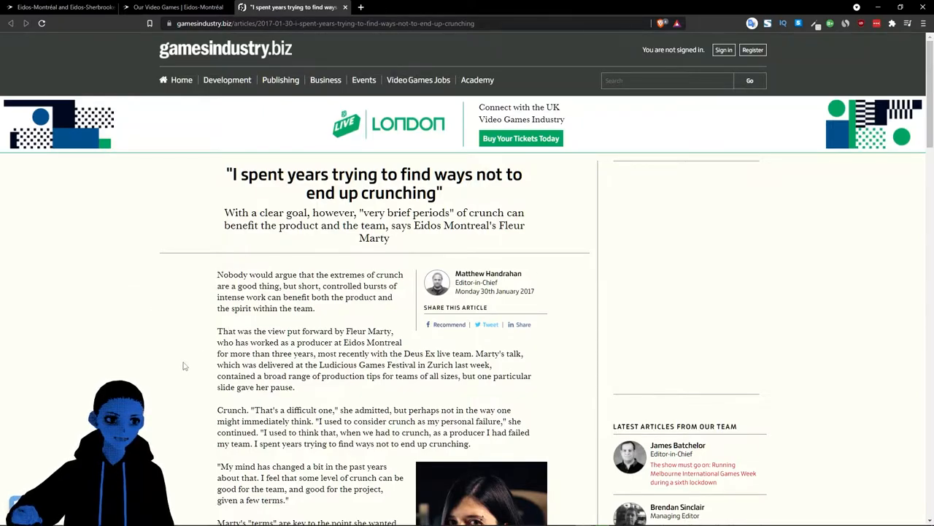
pyautogui.moveTo(176, 392)
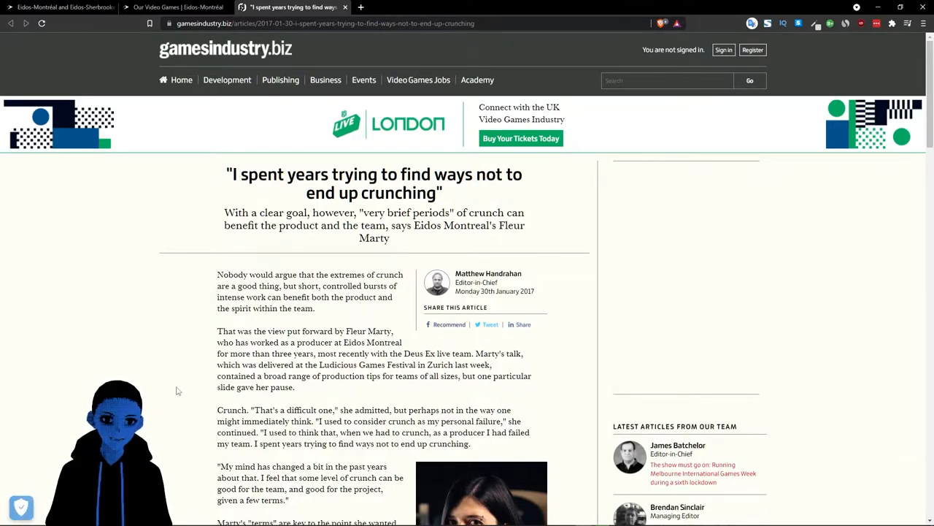
pyautogui.scroll(-3)
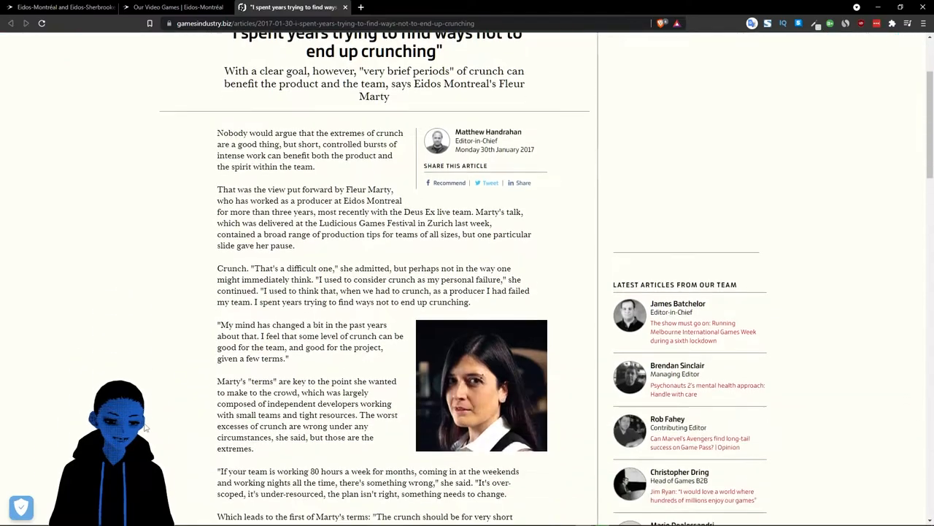
pyautogui.scroll(-3)
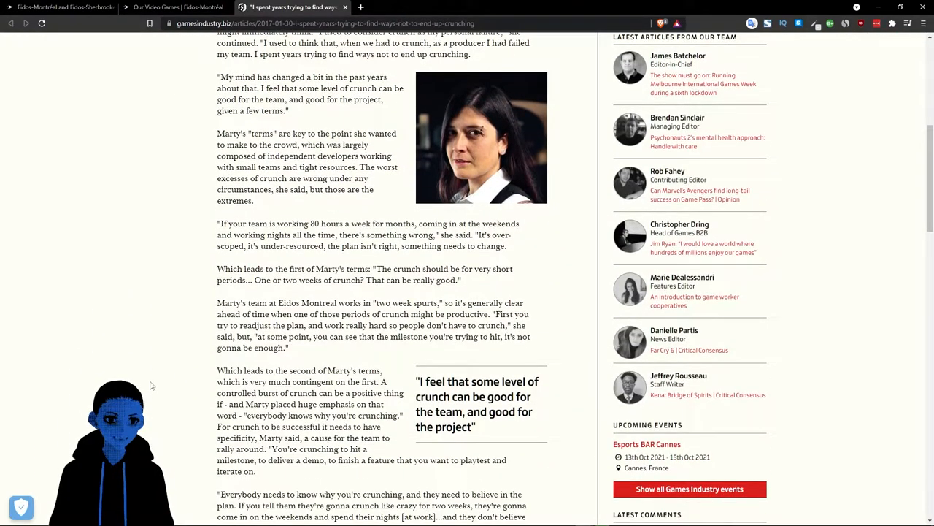
pyautogui.scroll(-3)
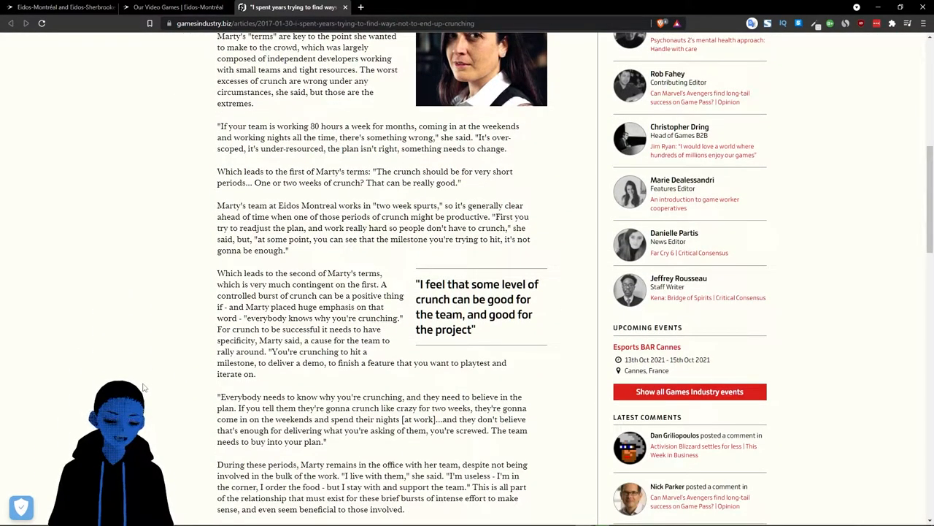
pyautogui.scroll(3)
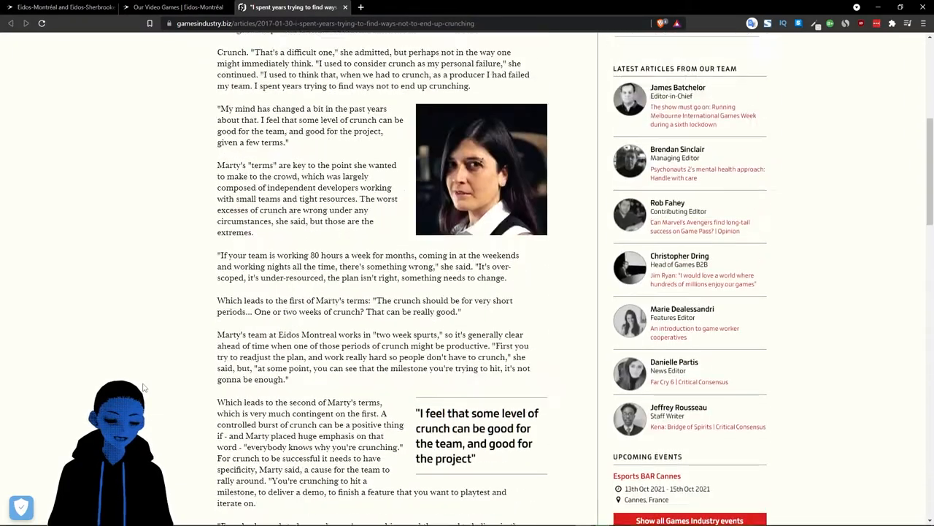
pyautogui.scroll(3)
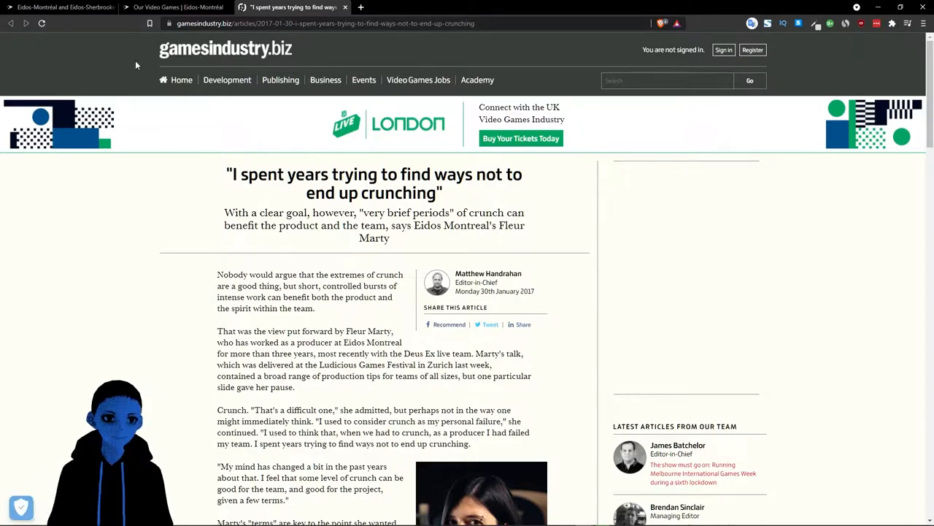
pyautogui.moveTo(124, 120)
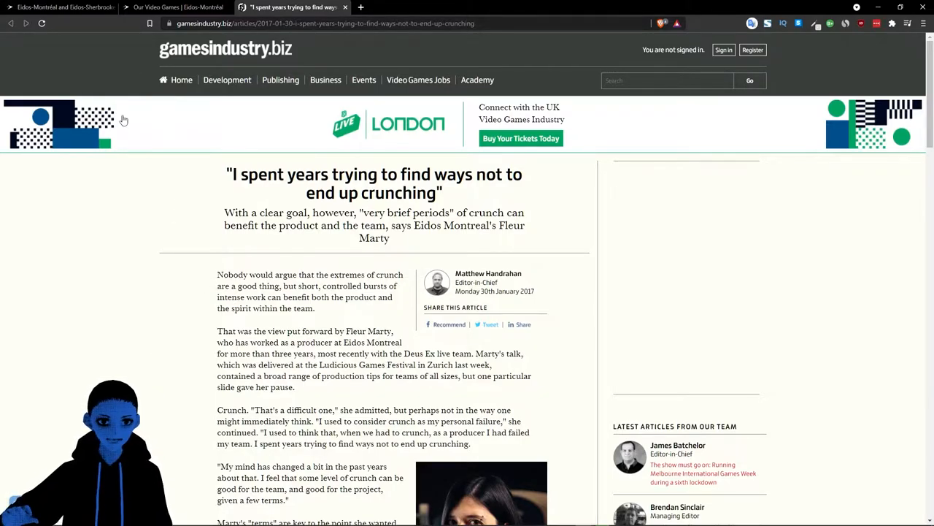
# Step: Switch back to the first tab with the Eidos-Montréal 4-day work week article
pyautogui.click(58, 7)
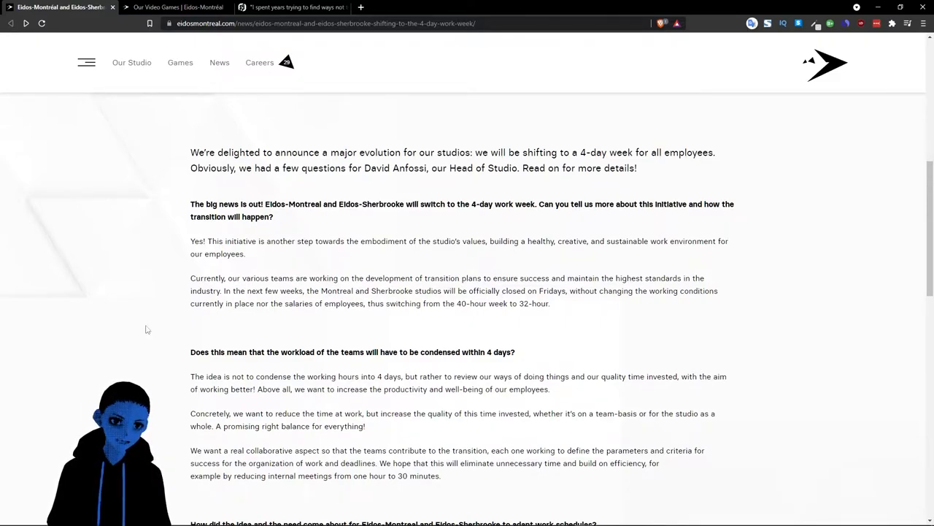
pyautogui.moveTo(488, 315)
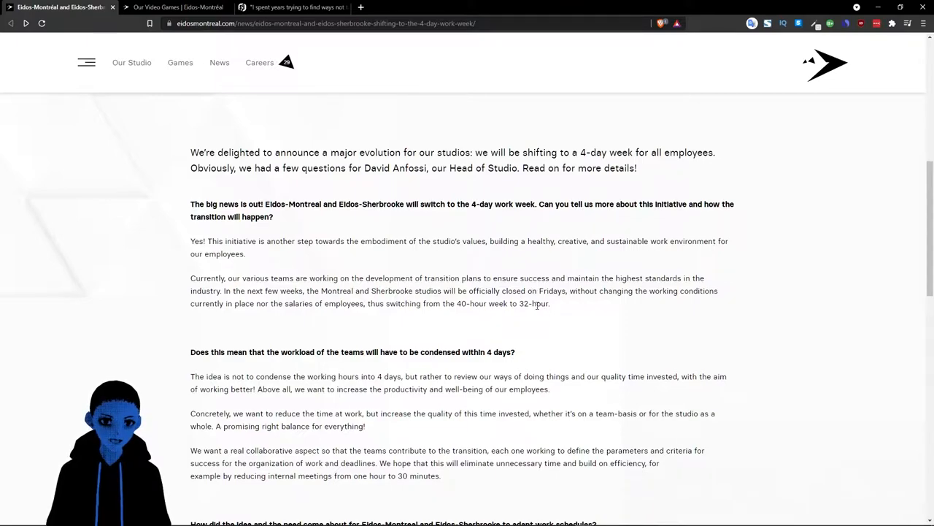
pyautogui.moveTo(153, 339)
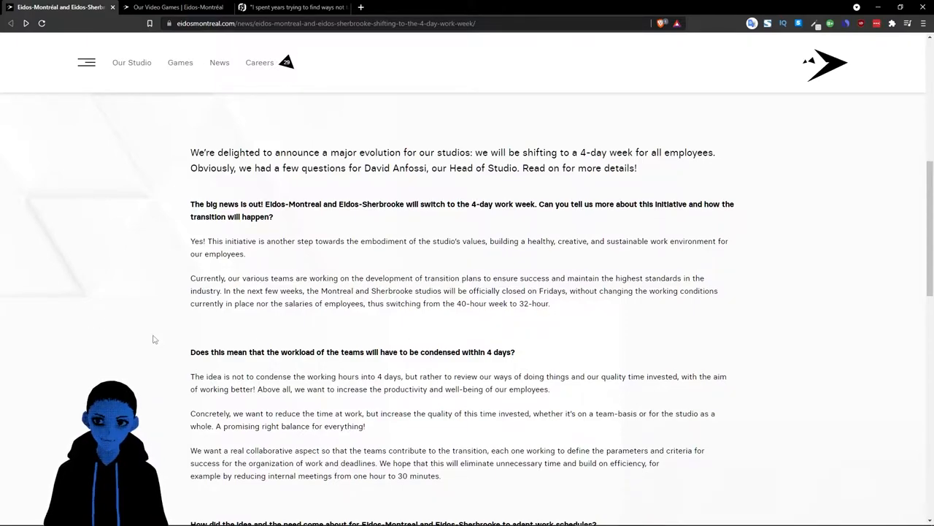
# Step: Switch to the 'Our Video Games | Eidos-Montréal' tab showing Guardians of the Galaxy
pyautogui.click(177, 6)
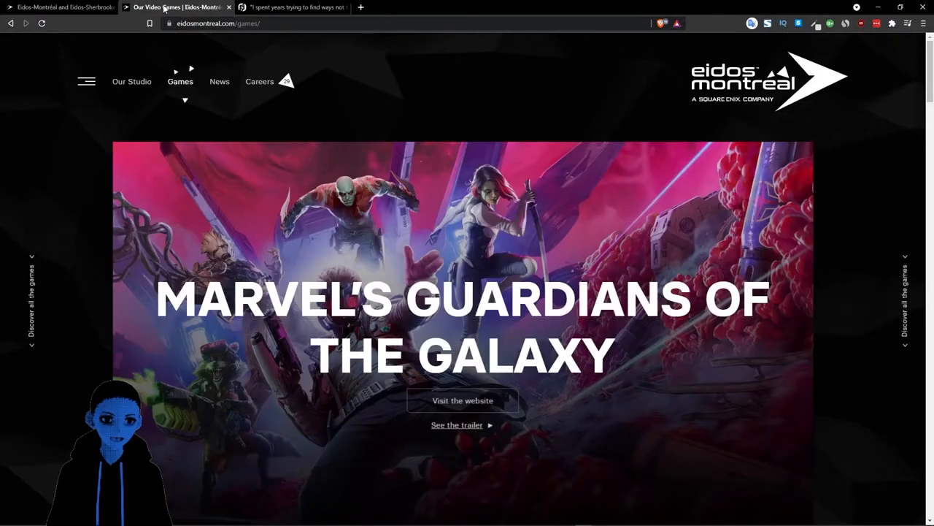
pyautogui.moveTo(152, 229)
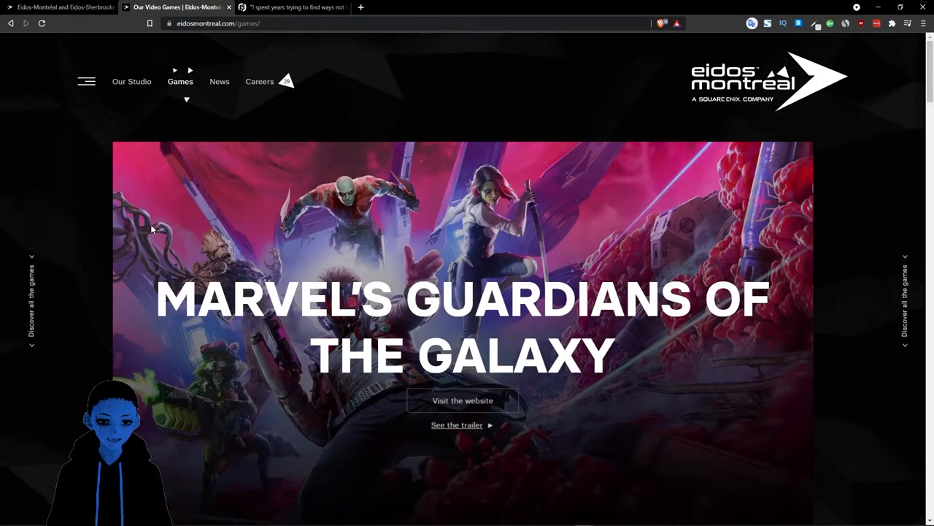
pyautogui.moveTo(358, 350)
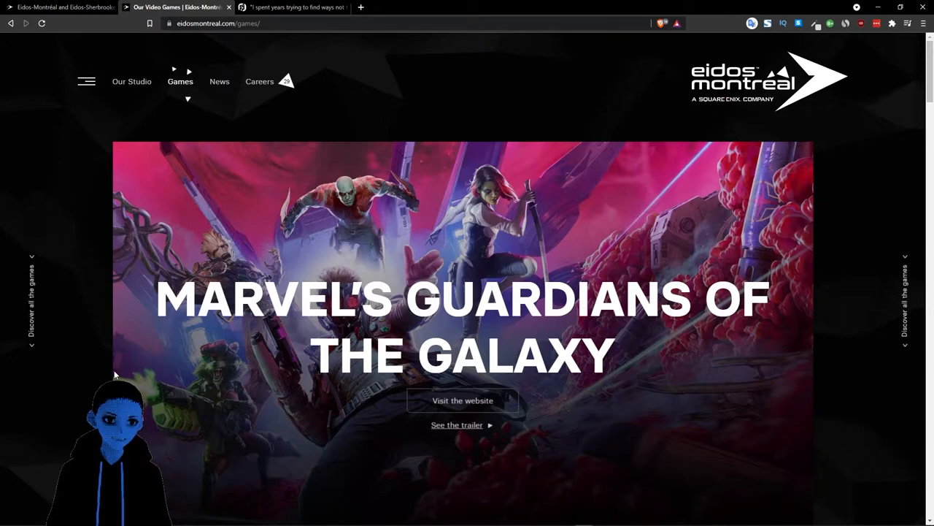
pyautogui.click(58, 7)
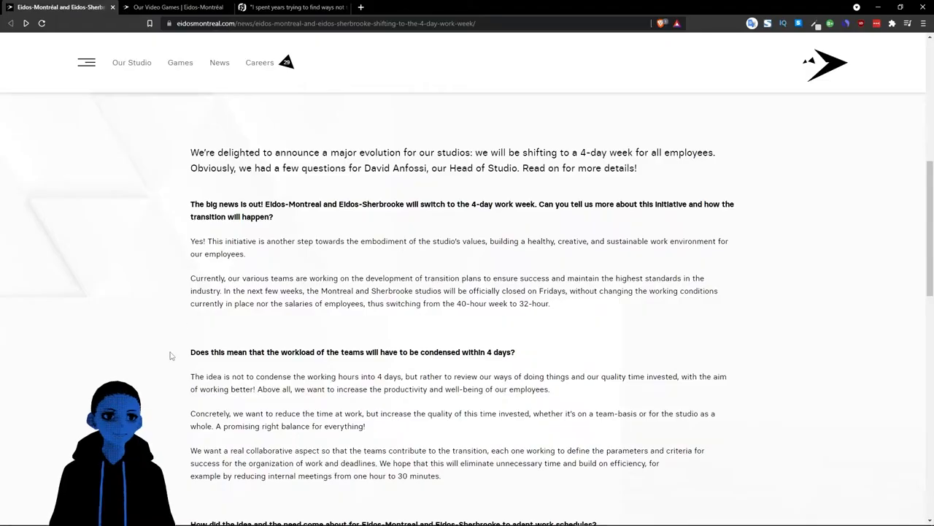
pyautogui.scroll(-3)
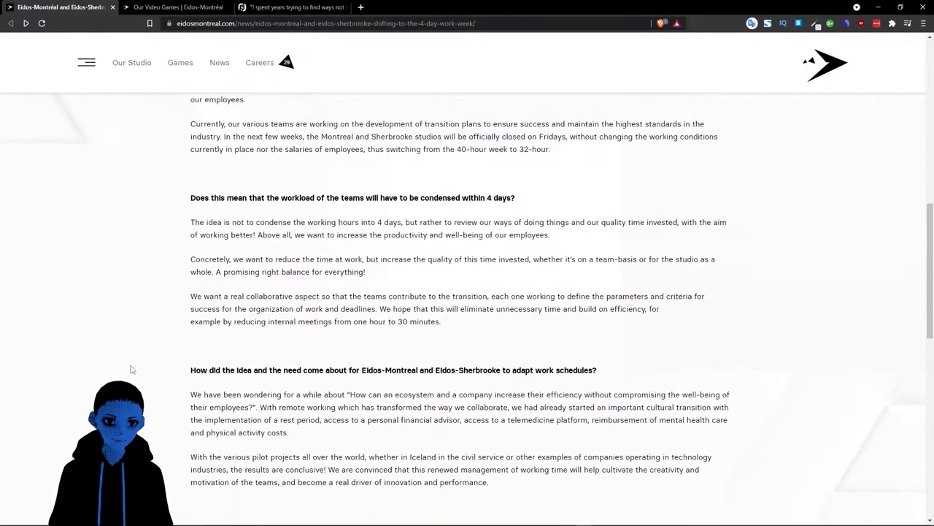
pyautogui.scroll(-3)
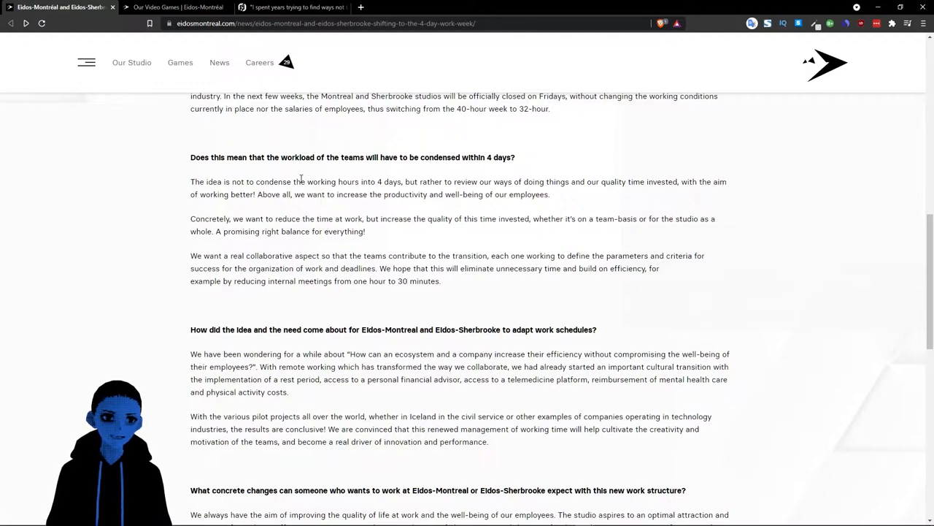
pyautogui.moveTo(564, 156)
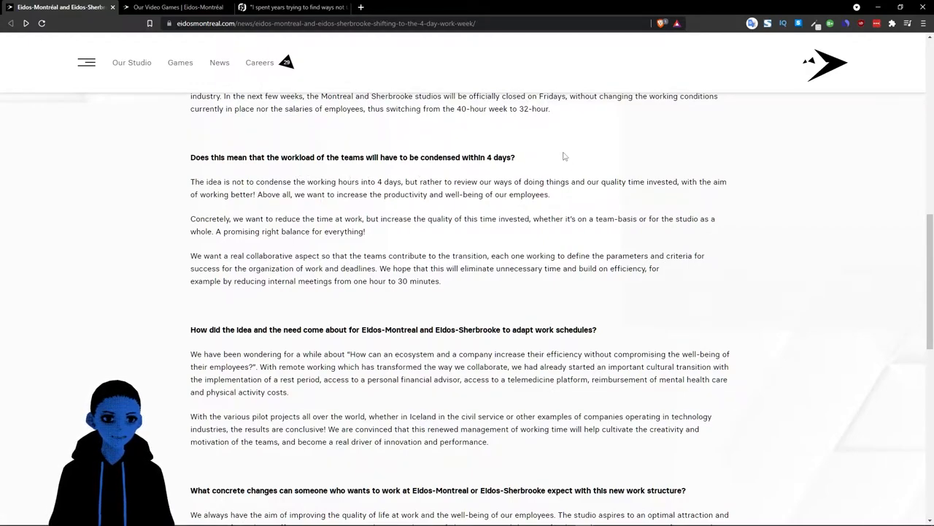
pyautogui.moveTo(291, 165)
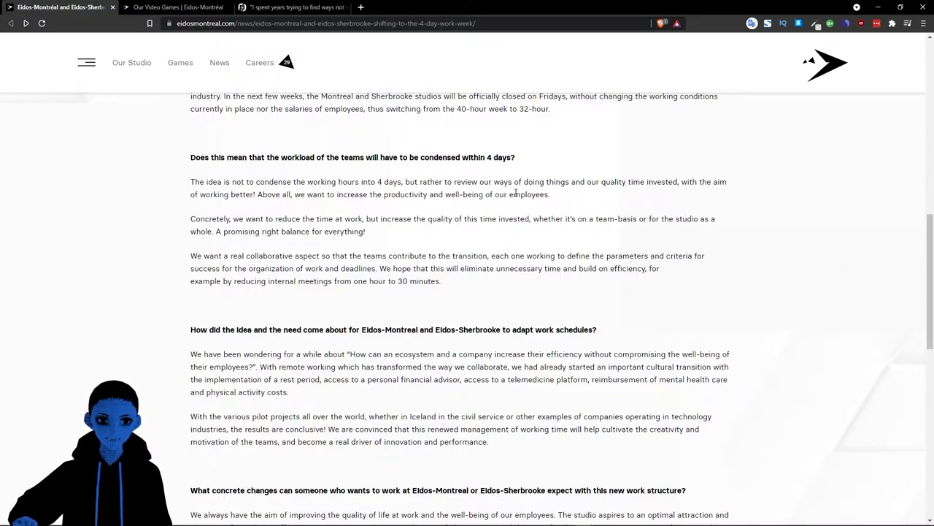
pyautogui.moveTo(569, 195)
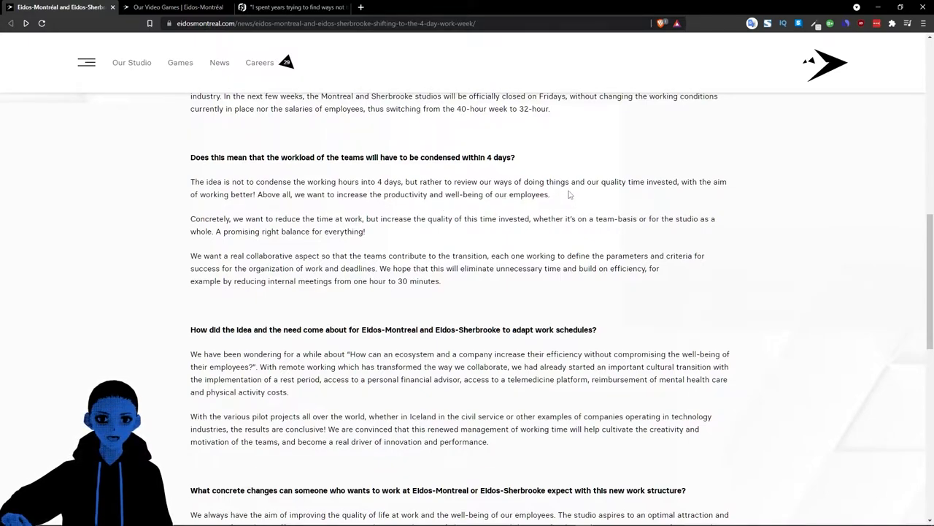
pyautogui.moveTo(548, 194)
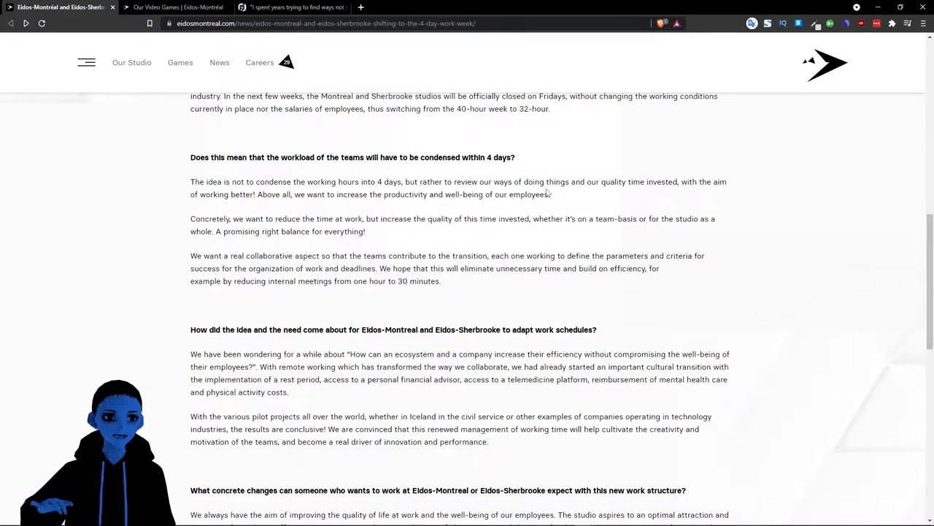
pyautogui.moveTo(323, 207)
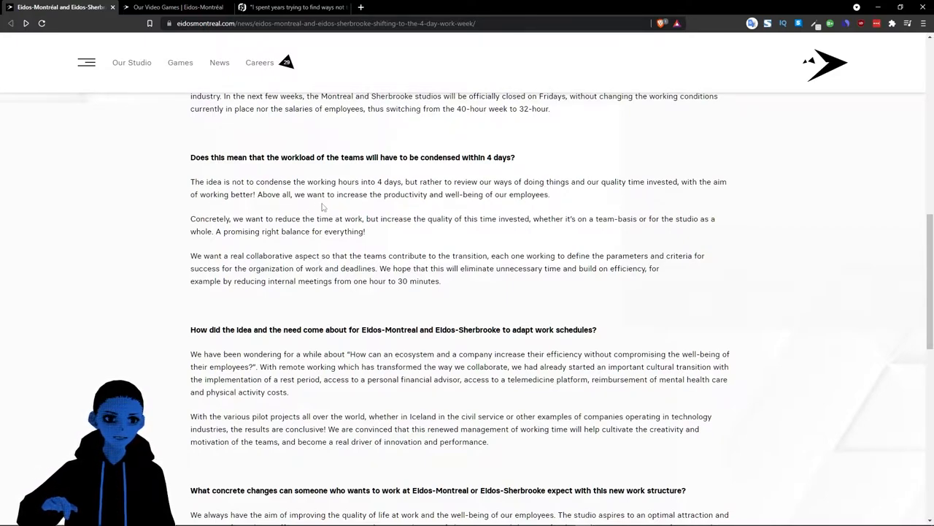
pyautogui.moveTo(480, 214)
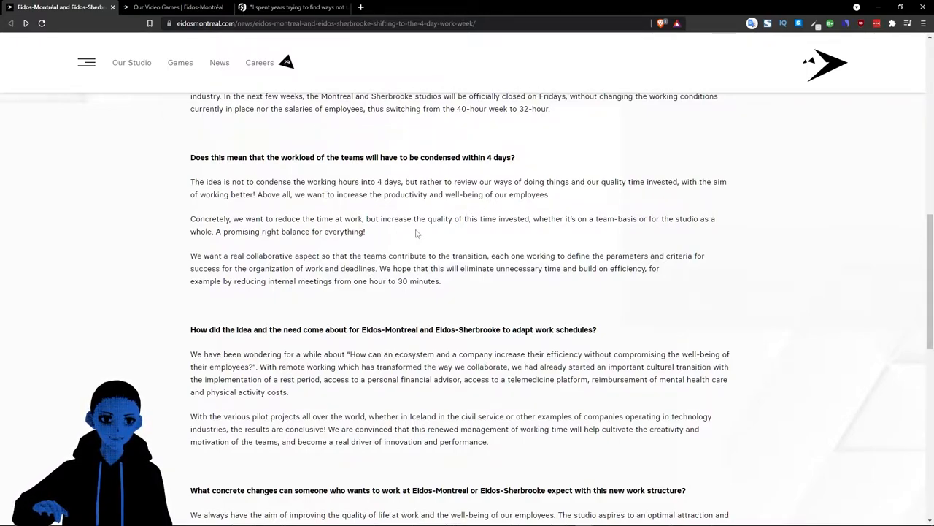
pyautogui.moveTo(524, 233)
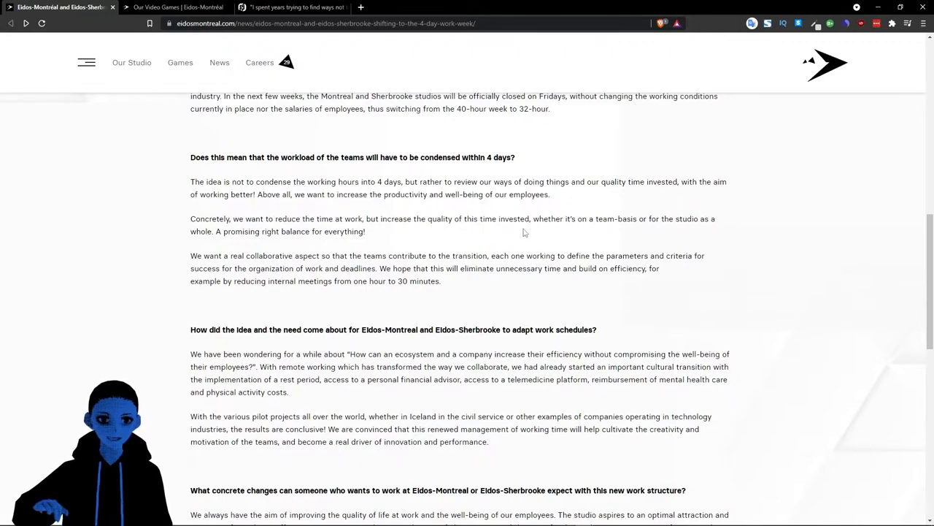
pyautogui.moveTo(657, 231)
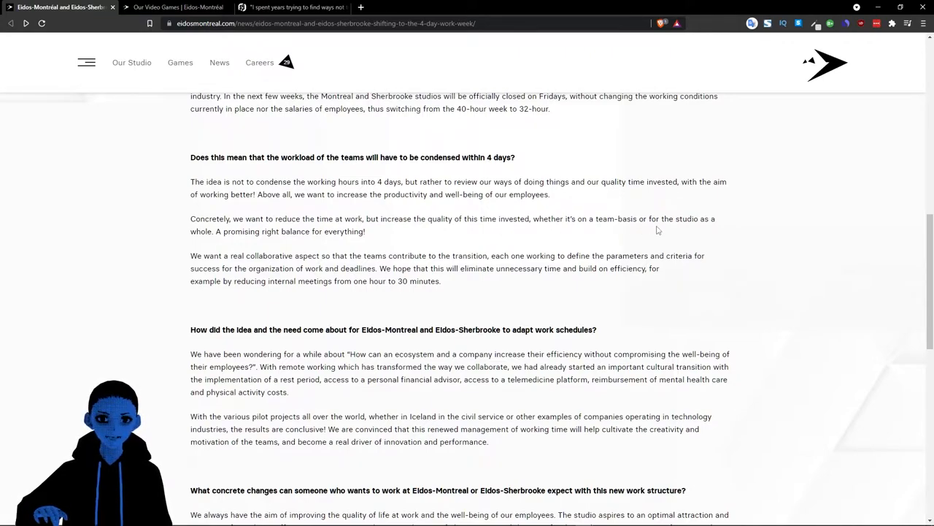
pyautogui.moveTo(237, 247)
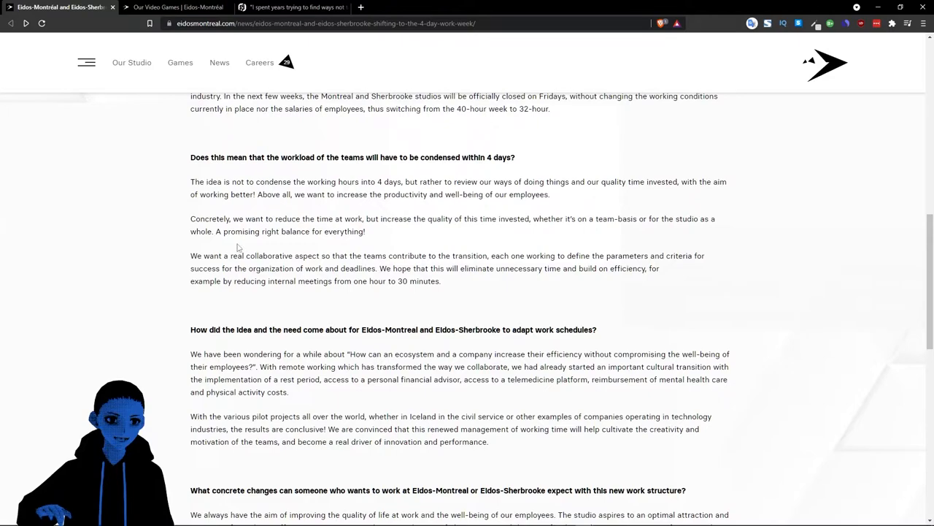
pyautogui.moveTo(334, 248)
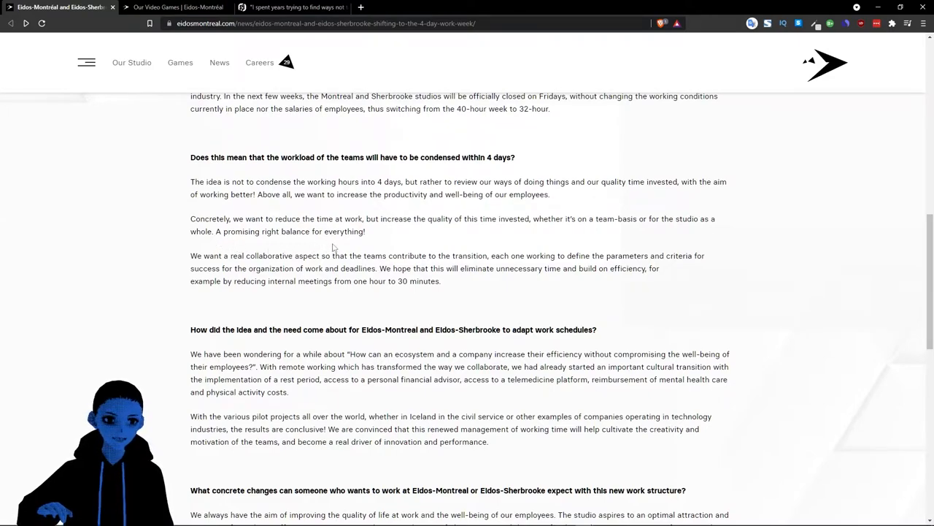
pyautogui.moveTo(270, 267)
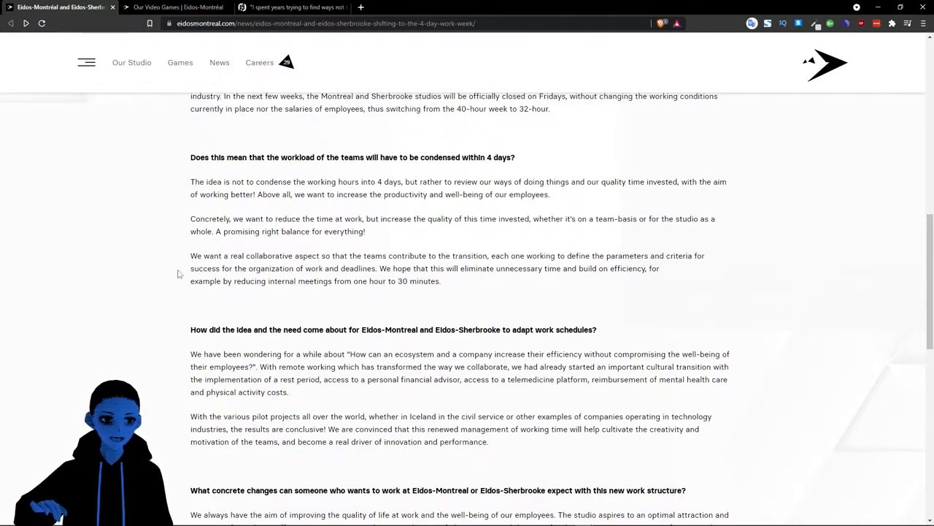
pyautogui.moveTo(245, 279)
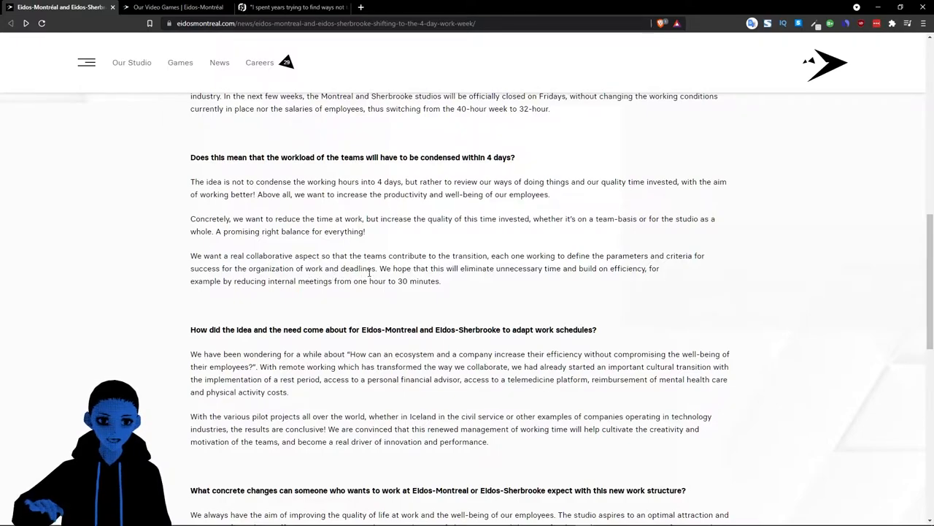
pyautogui.moveTo(490, 280)
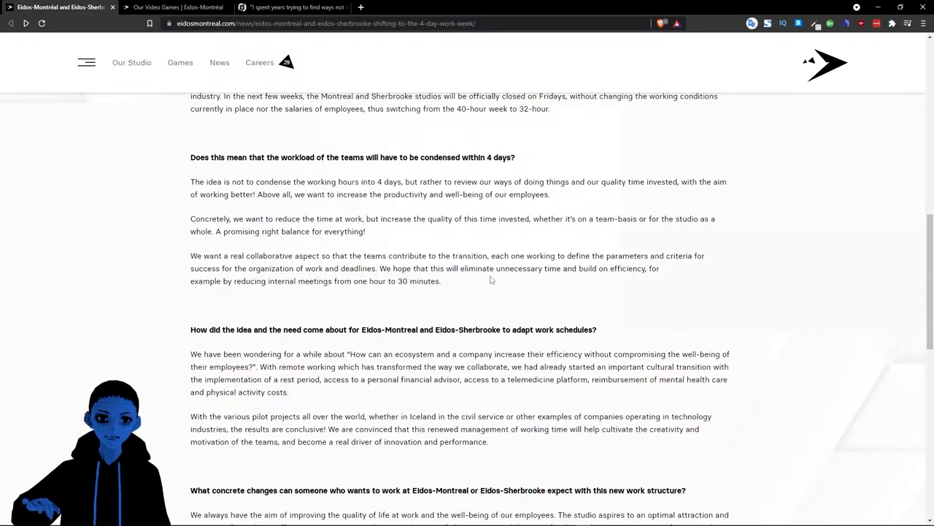
pyautogui.moveTo(197, 297)
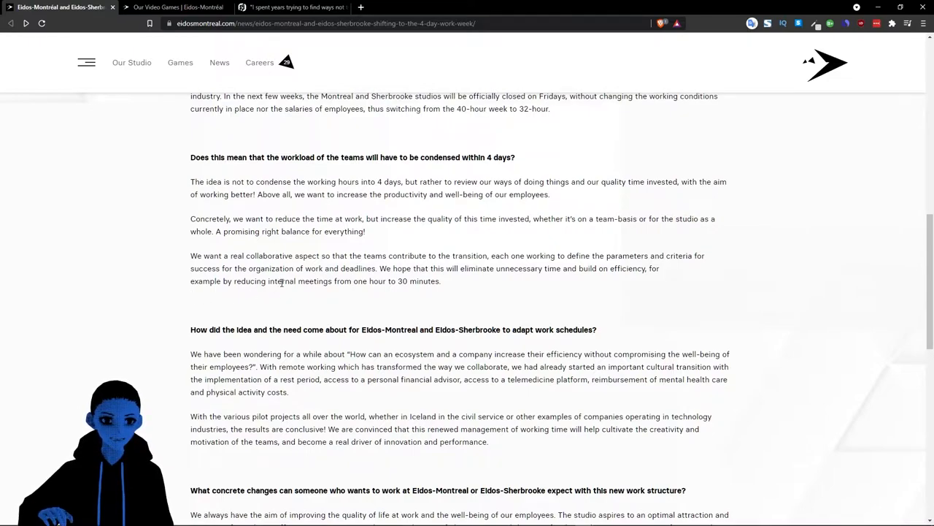
pyautogui.moveTo(400, 294)
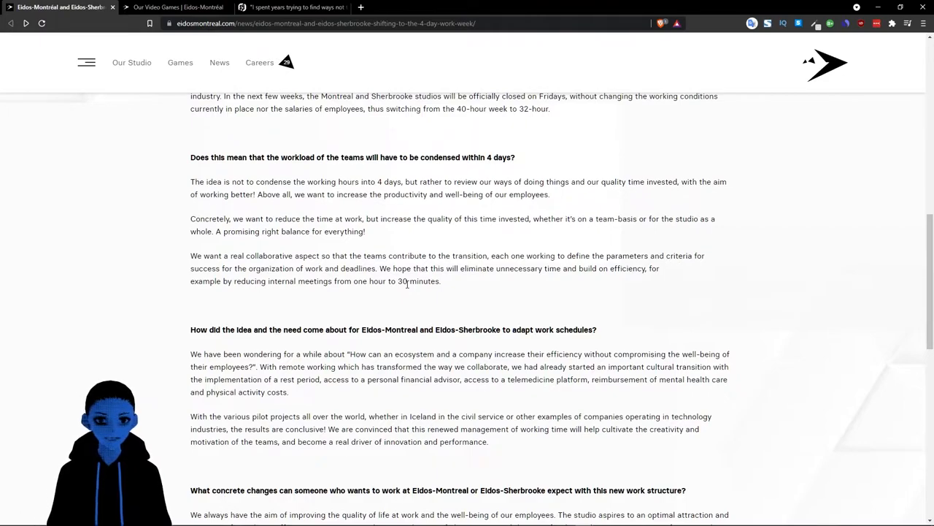
pyautogui.moveTo(450, 308)
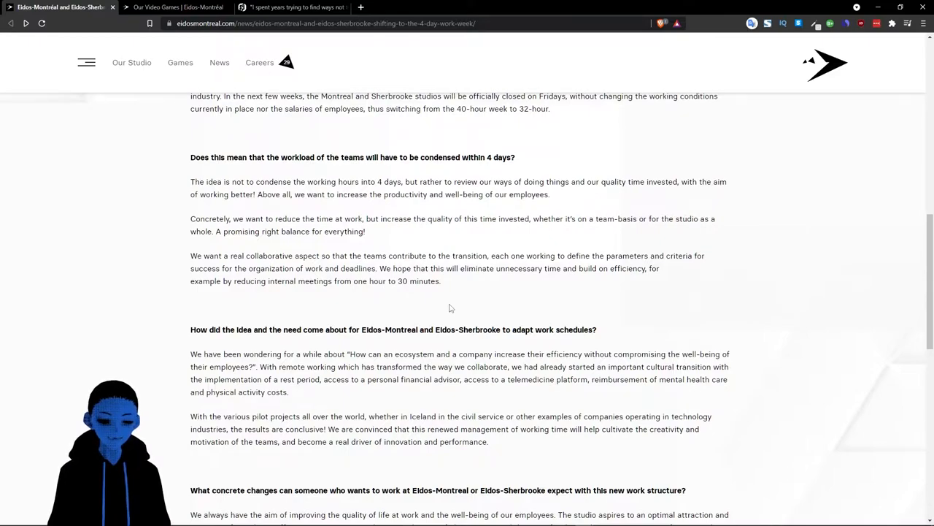
pyautogui.moveTo(375, 300)
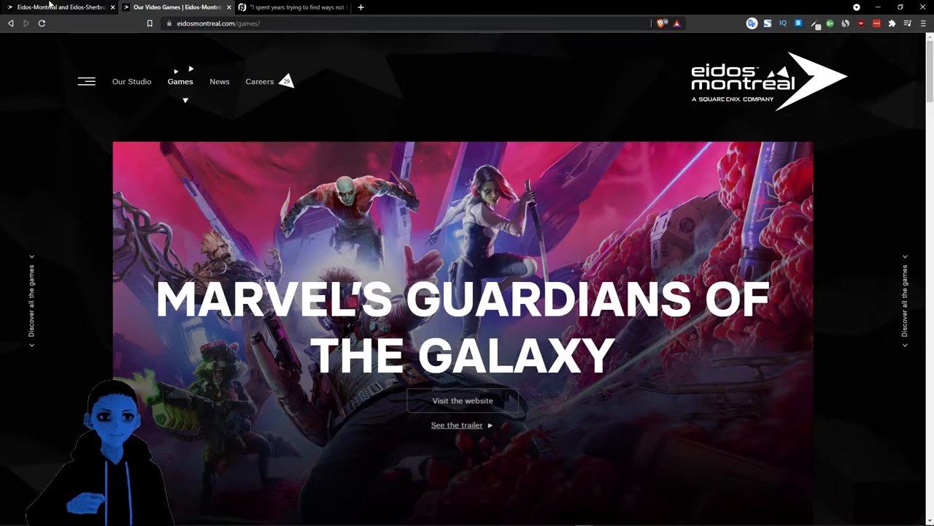
pyautogui.moveTo(58, 7)
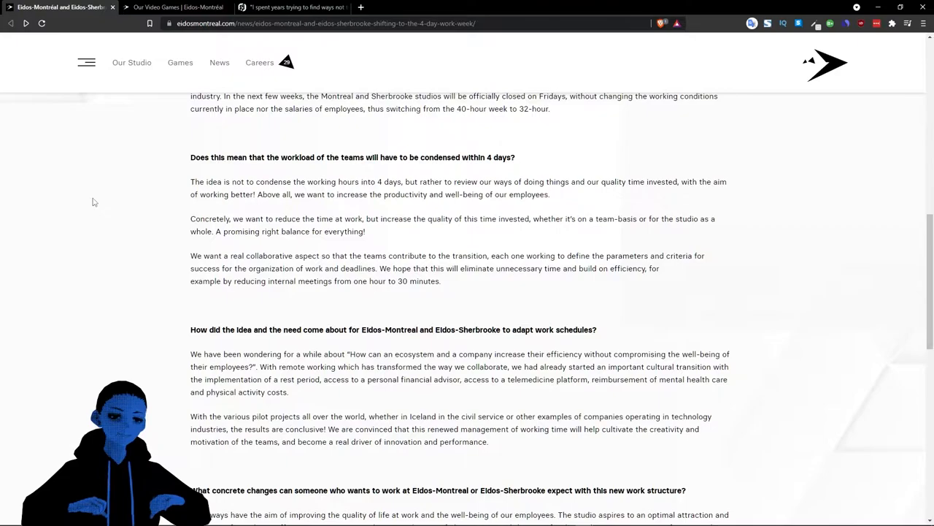
# Step: Read down to the new-hires Q&A, briefly highlight the benefits sentence, then switch to the games page
pyautogui.scroll(-3)
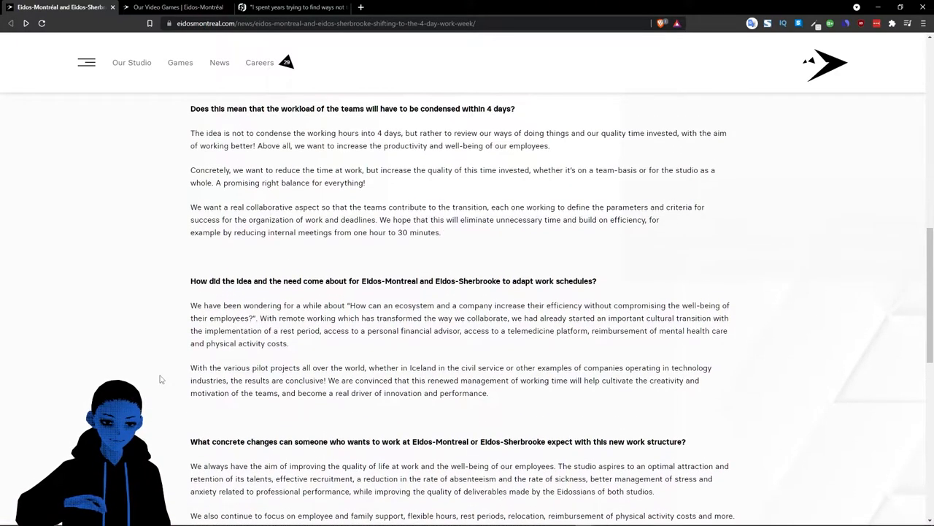
pyautogui.scroll(-3)
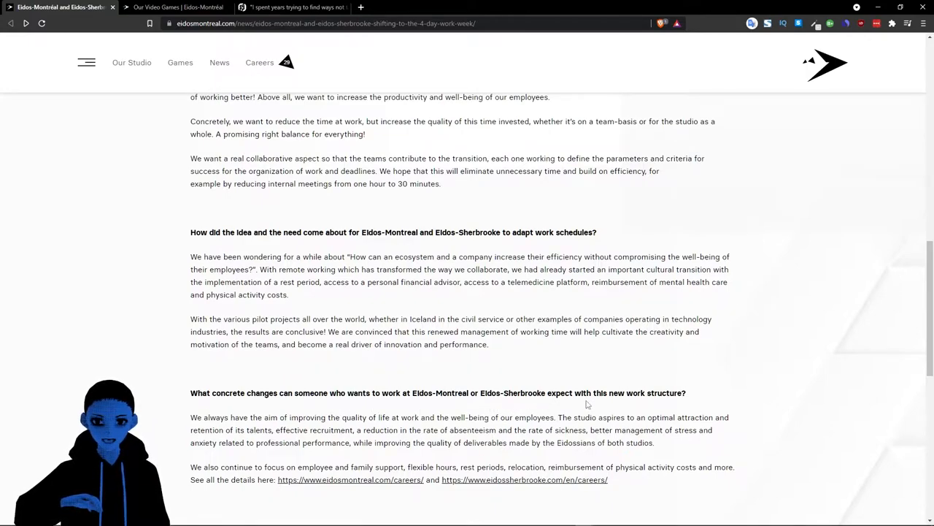
pyautogui.moveTo(737, 404)
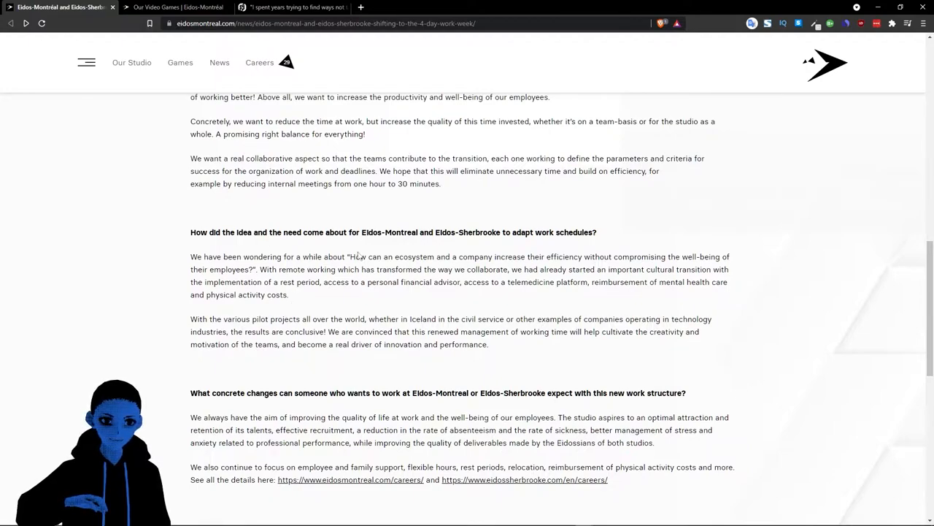
pyautogui.moveTo(319, 307)
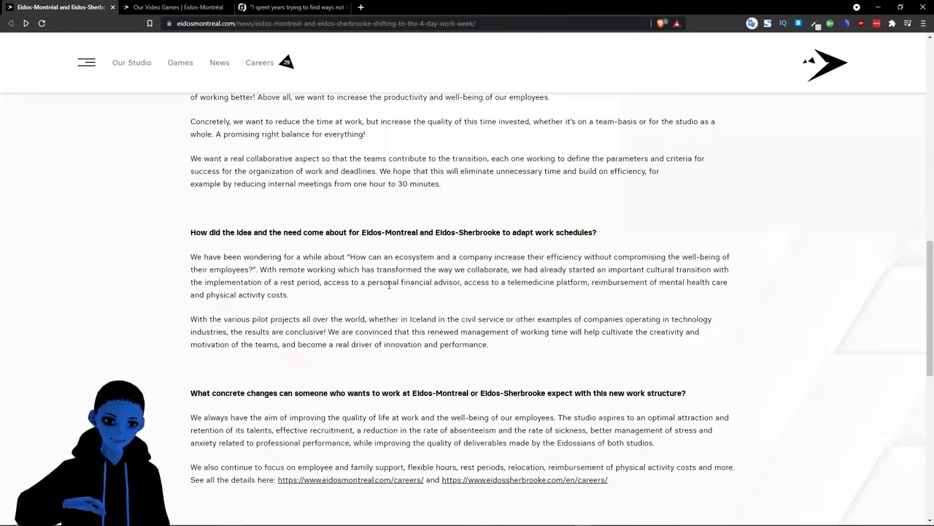
pyautogui.moveTo(369, 282); pyautogui.dragTo(291, 294)
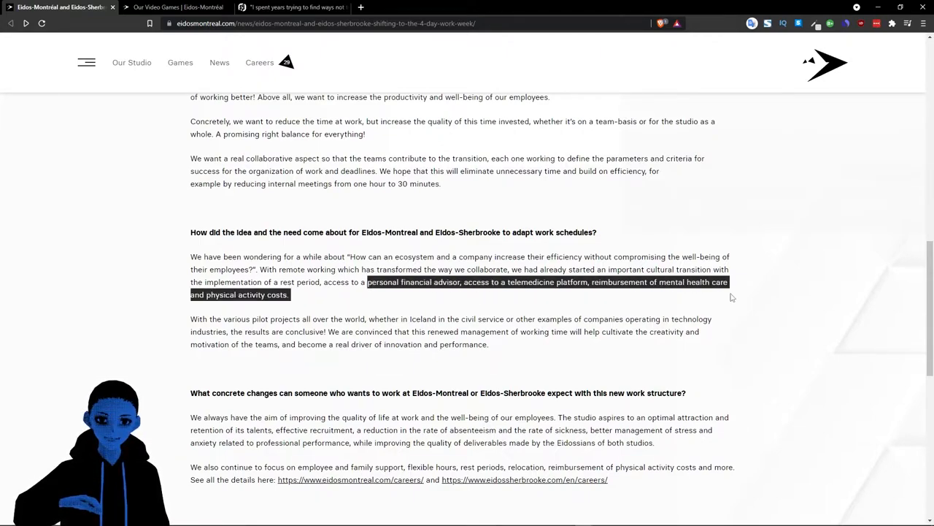
pyautogui.click(609, 314)
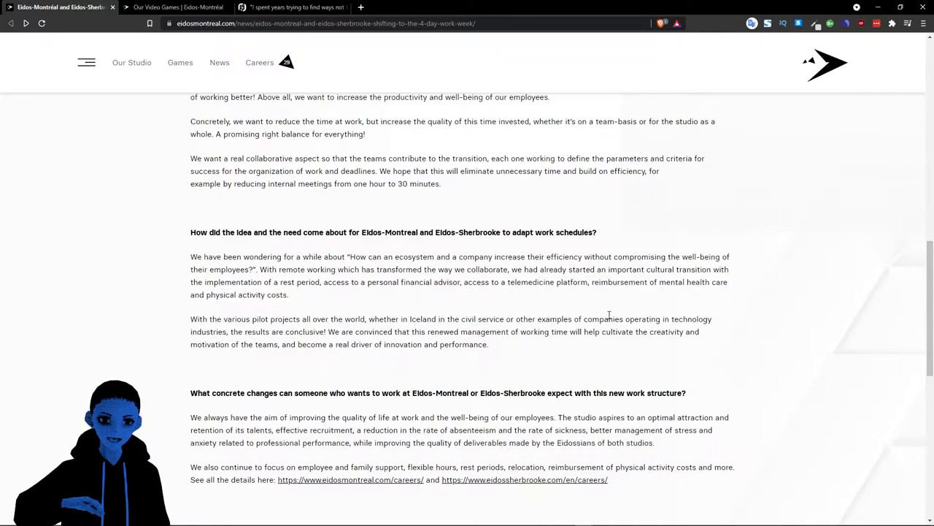
pyautogui.moveTo(485, 315)
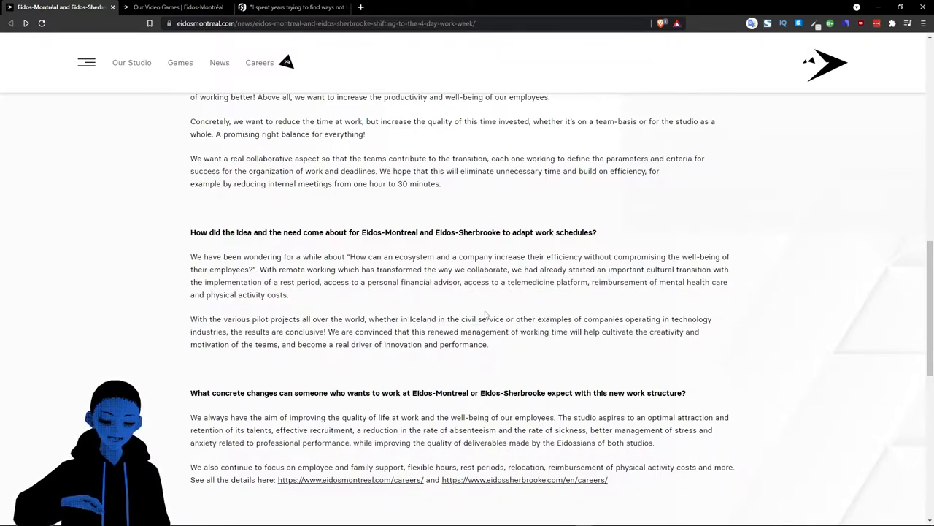
pyautogui.moveTo(171, 319)
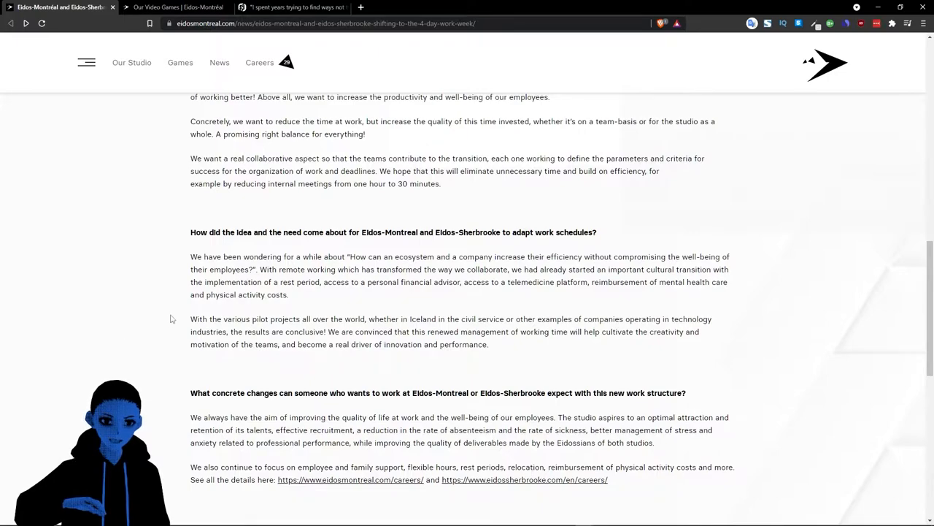
pyautogui.moveTo(185, 323)
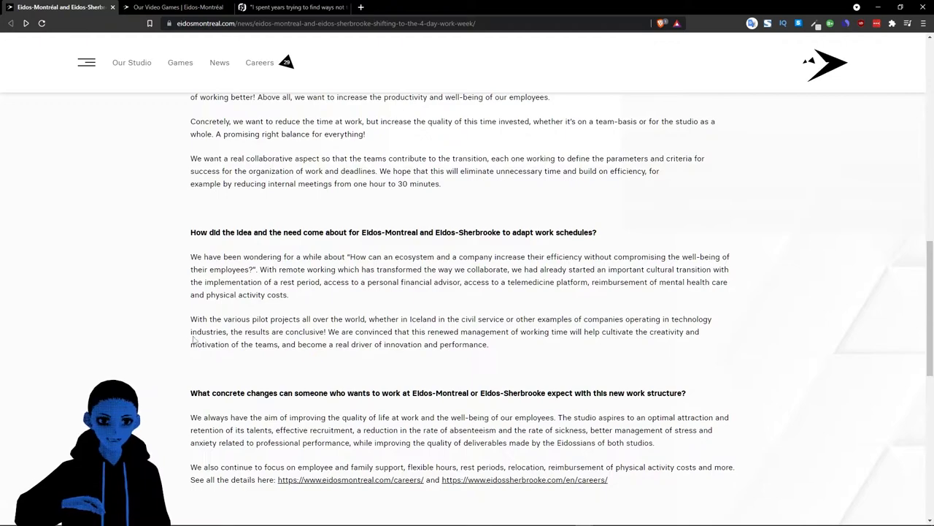
pyautogui.moveTo(718, 313)
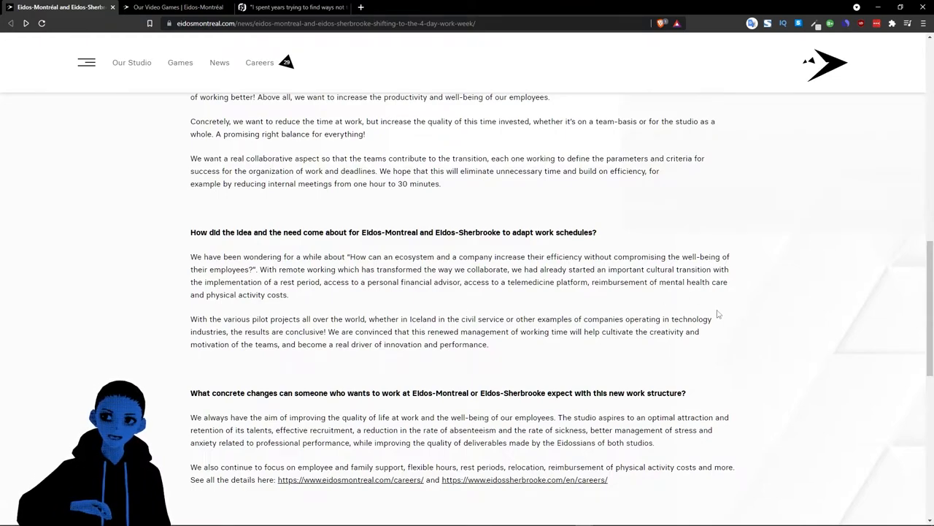
pyautogui.moveTo(537, 374)
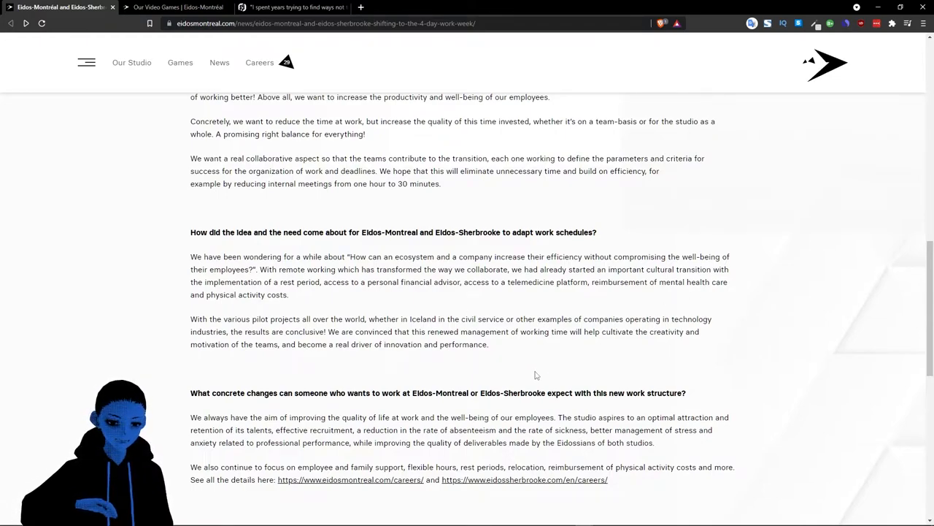
pyautogui.moveTo(793, 336)
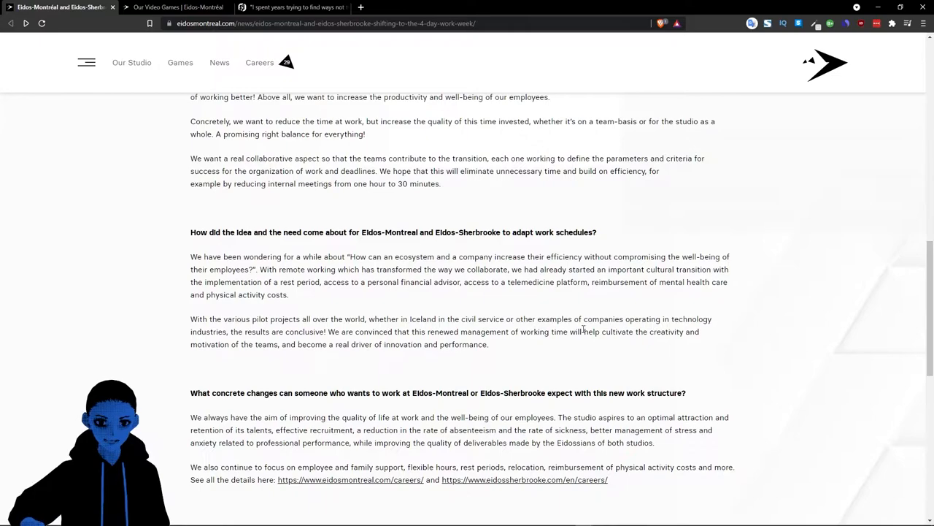
pyautogui.moveTo(468, 358)
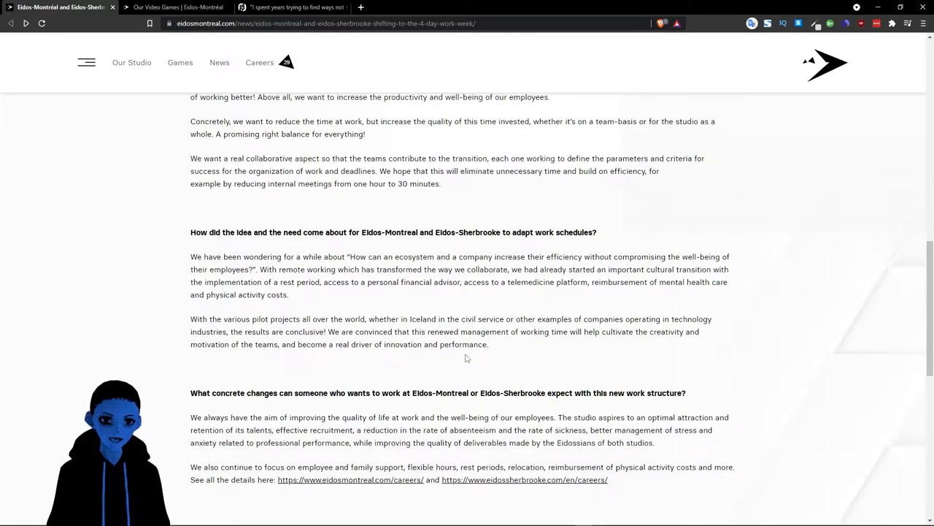
pyautogui.moveTo(508, 361)
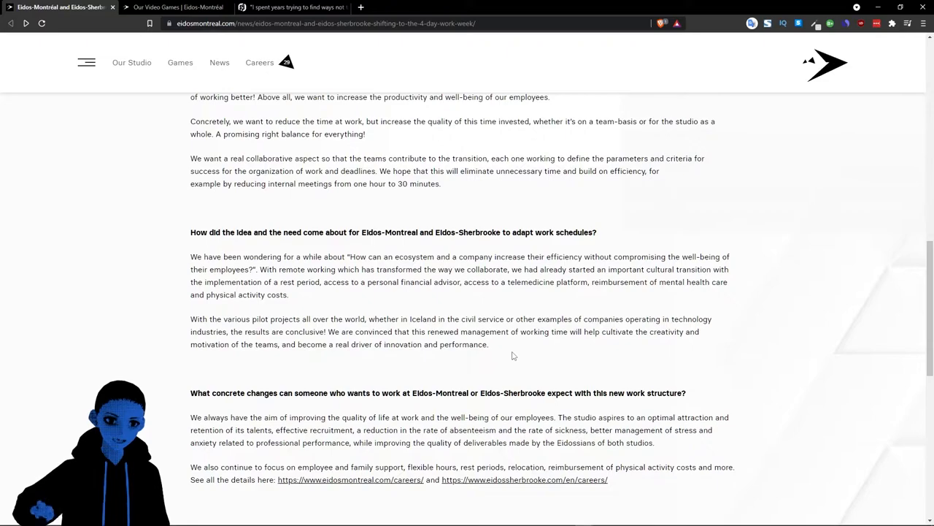
pyautogui.moveTo(144, 416)
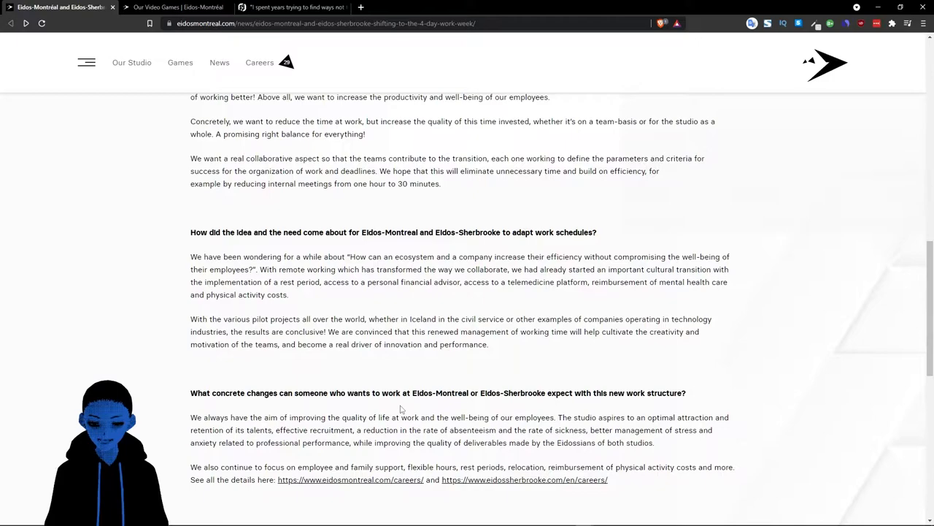
pyautogui.moveTo(373, 408)
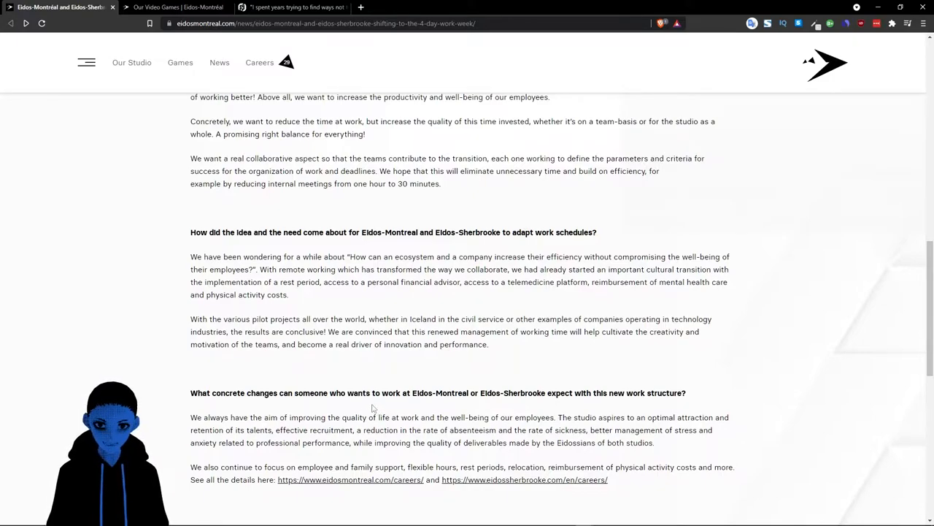
pyautogui.moveTo(152, 438)
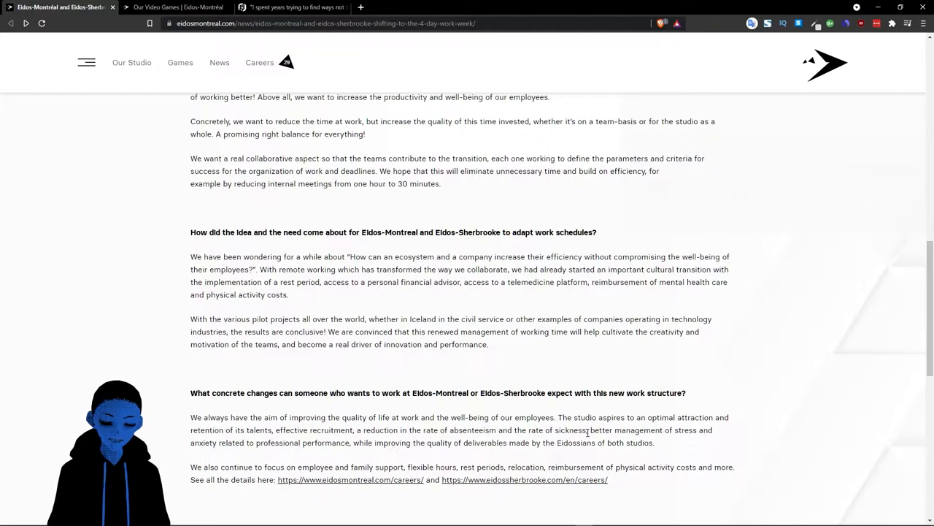
pyautogui.moveTo(789, 387)
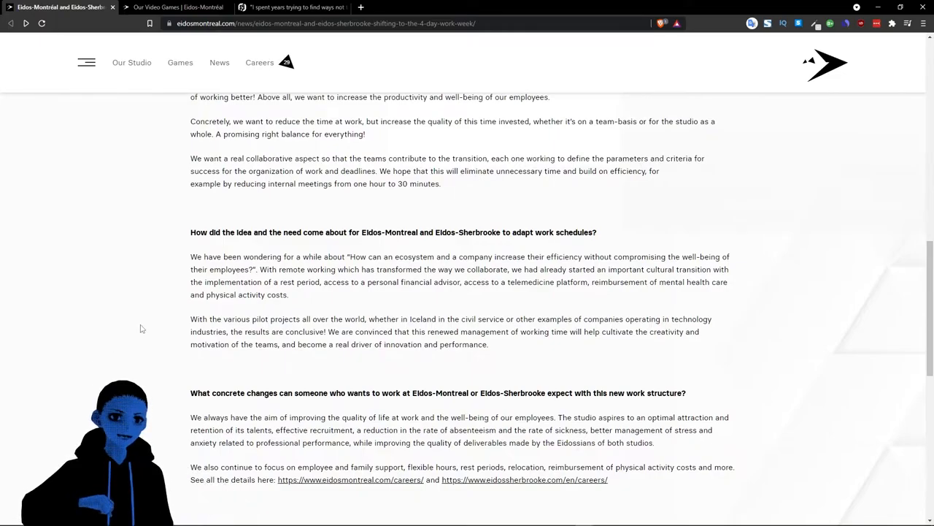
pyautogui.click(176, 7)
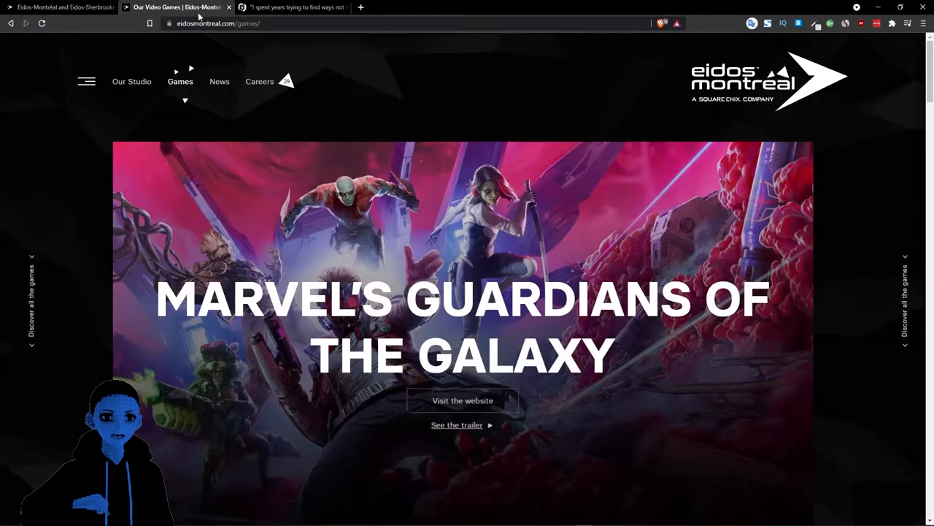
pyautogui.moveTo(92, 287)
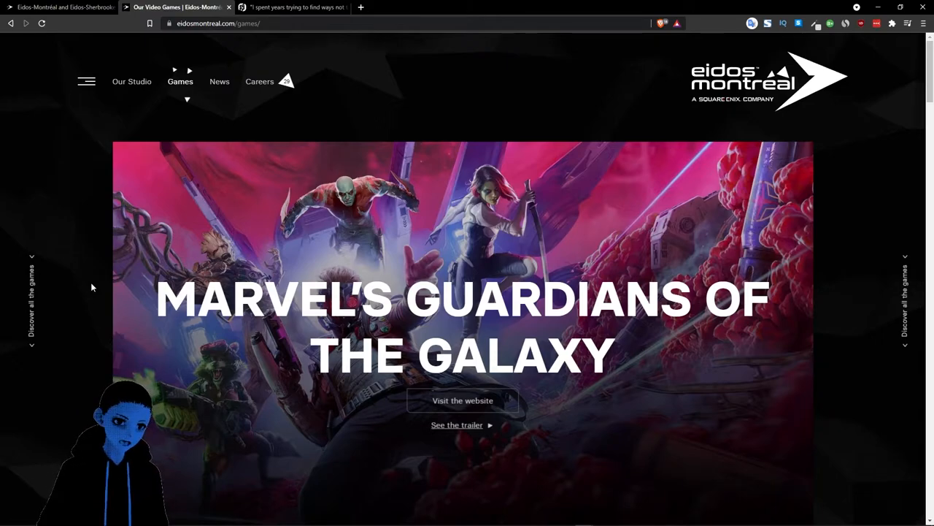
pyautogui.scroll(-3)
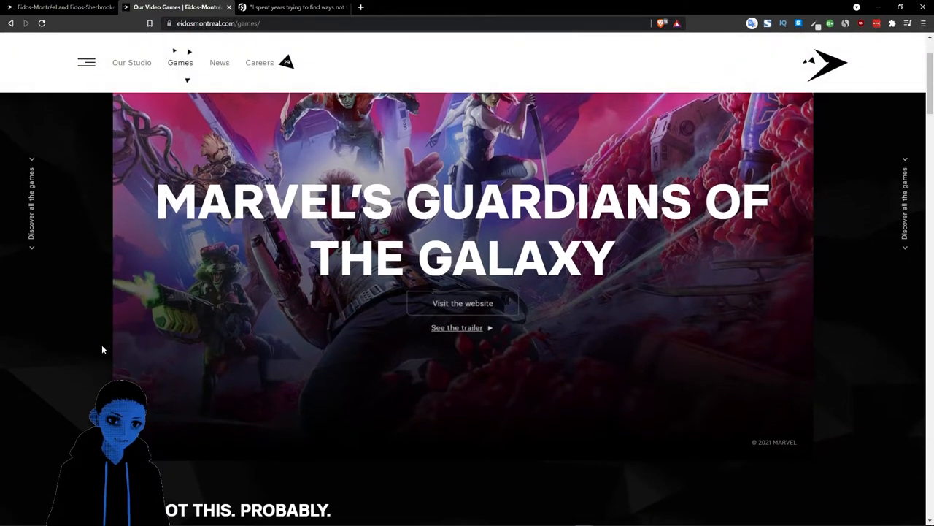
# Step: Scroll through the Eidos-Montréal games list, then return to the games page tab
pyautogui.scroll(-3)
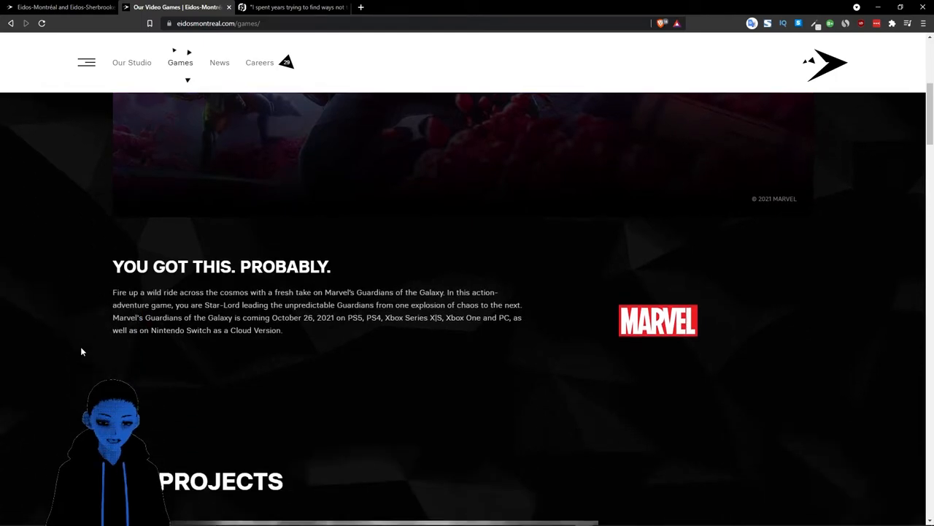
pyautogui.scroll(-3)
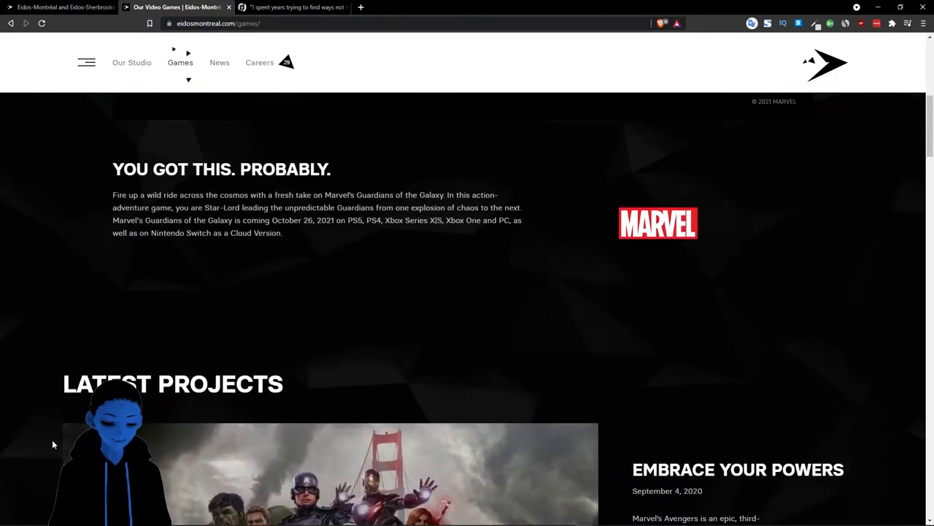
pyautogui.scroll(-3)
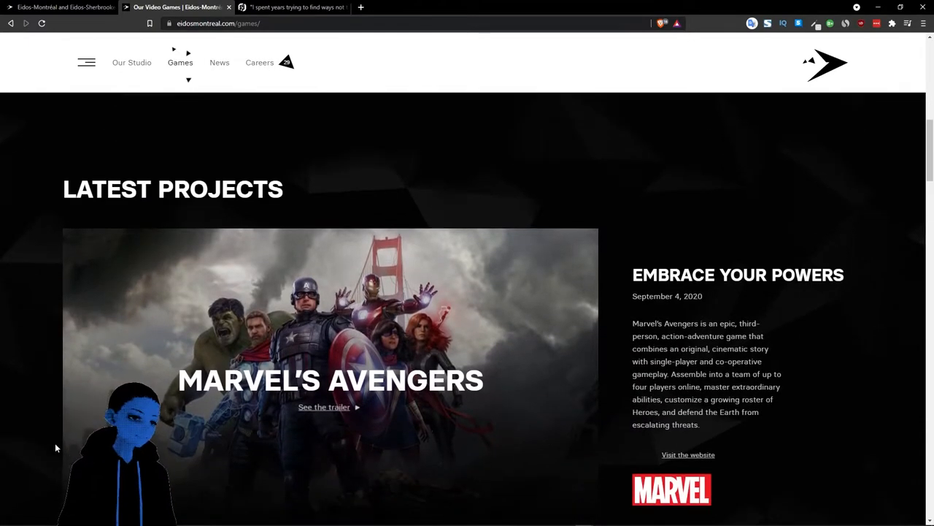
pyautogui.scroll(-3)
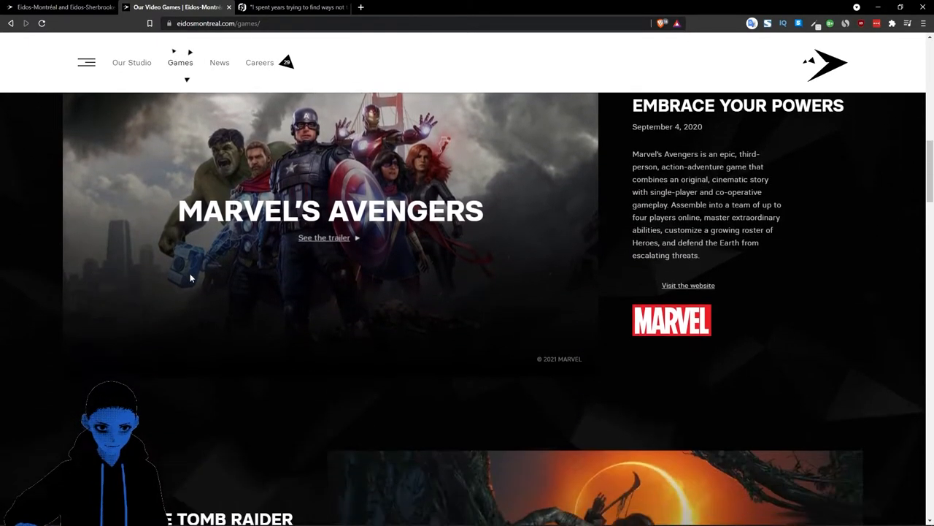
pyautogui.scroll(-3)
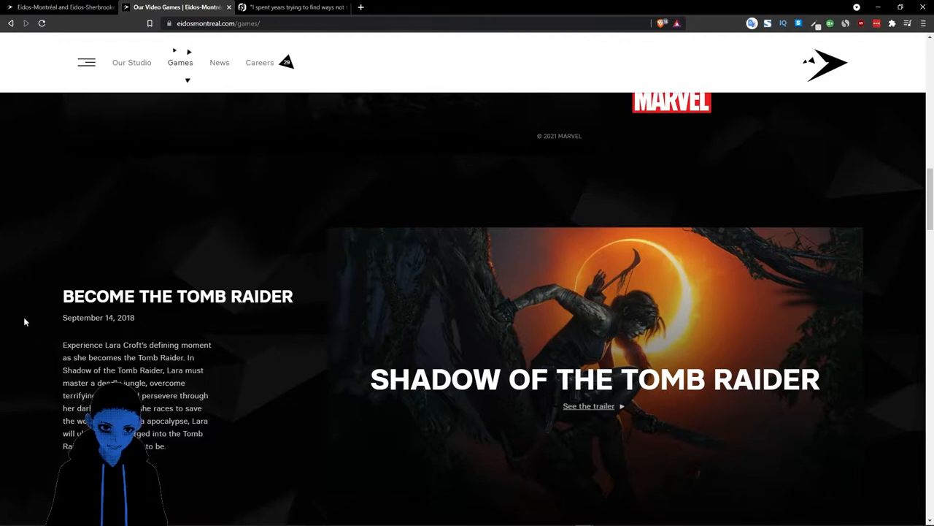
pyautogui.scroll(-3)
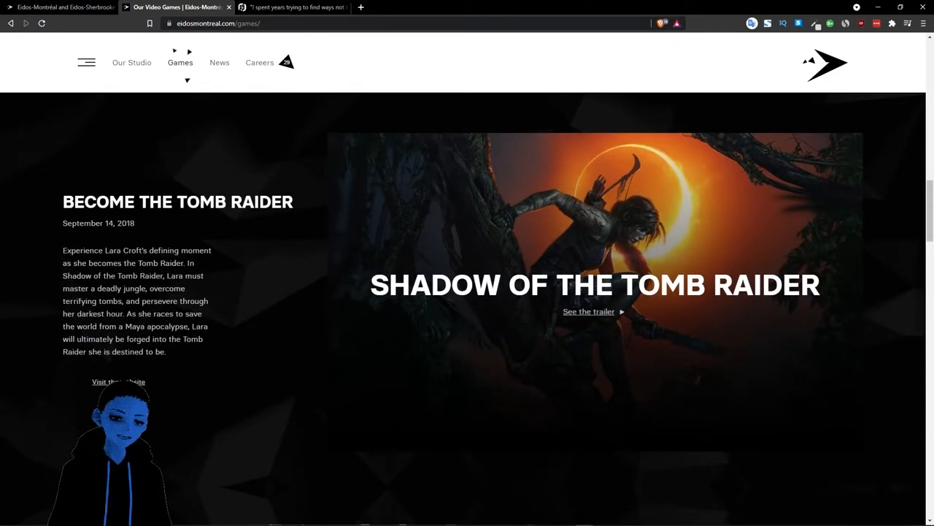
pyautogui.scroll(-3)
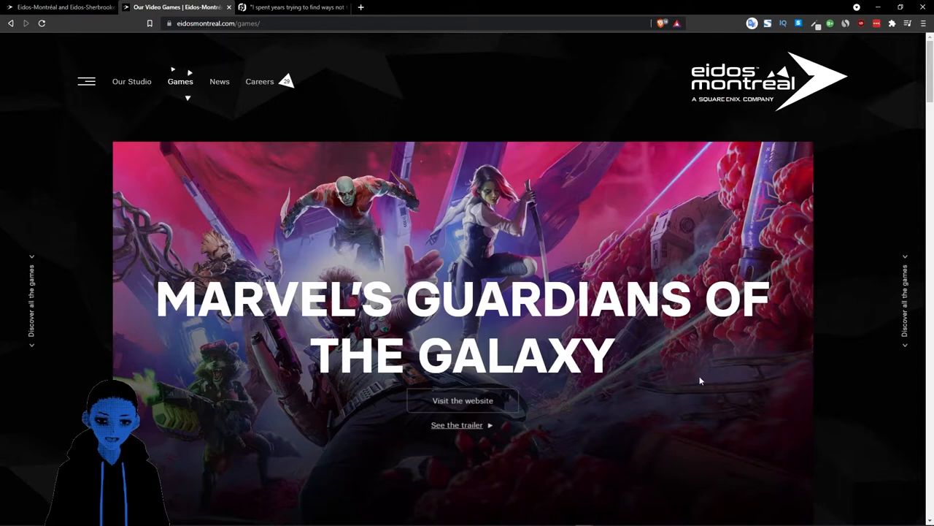
pyautogui.moveTo(151, 337)
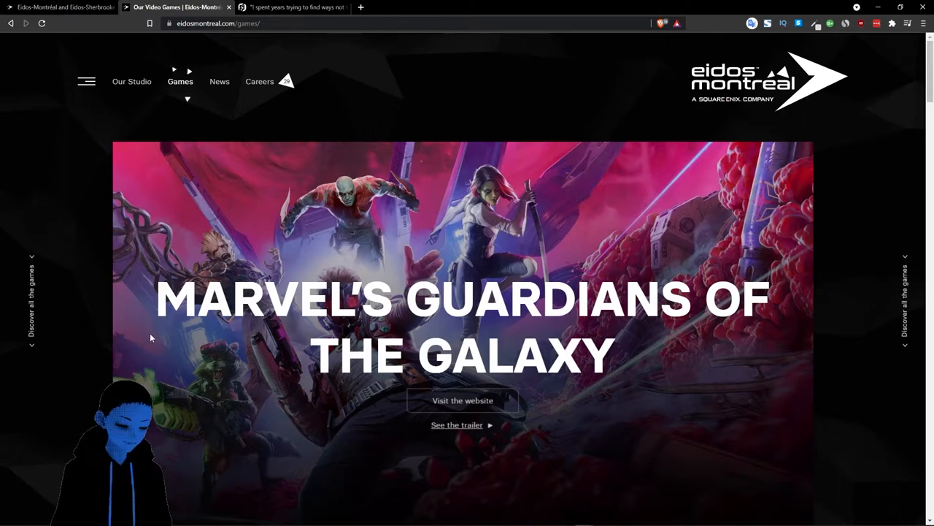
pyautogui.scroll(-3)
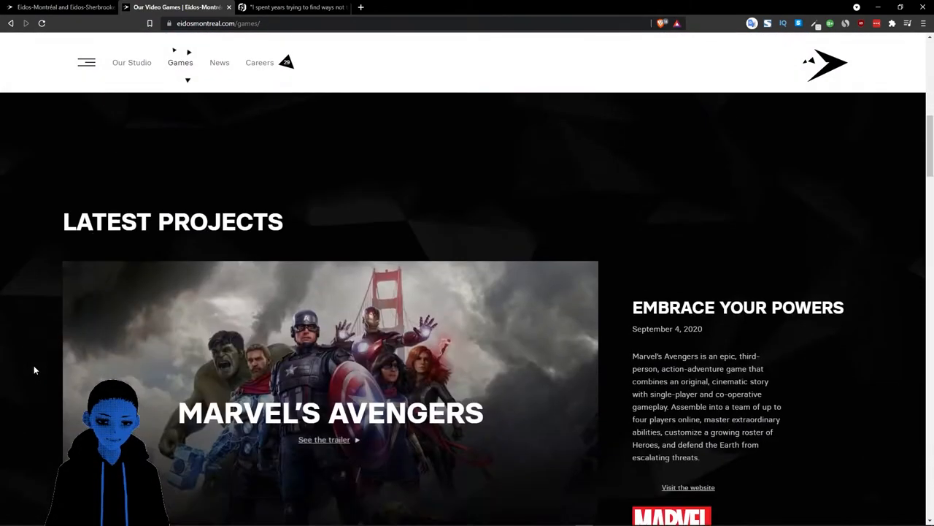
pyautogui.scroll(-3)
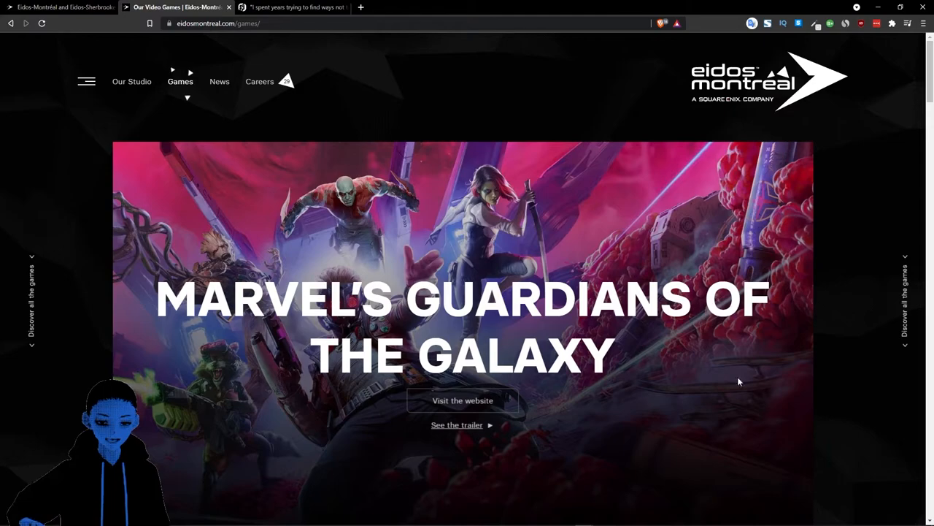
pyautogui.moveTo(325, 360)
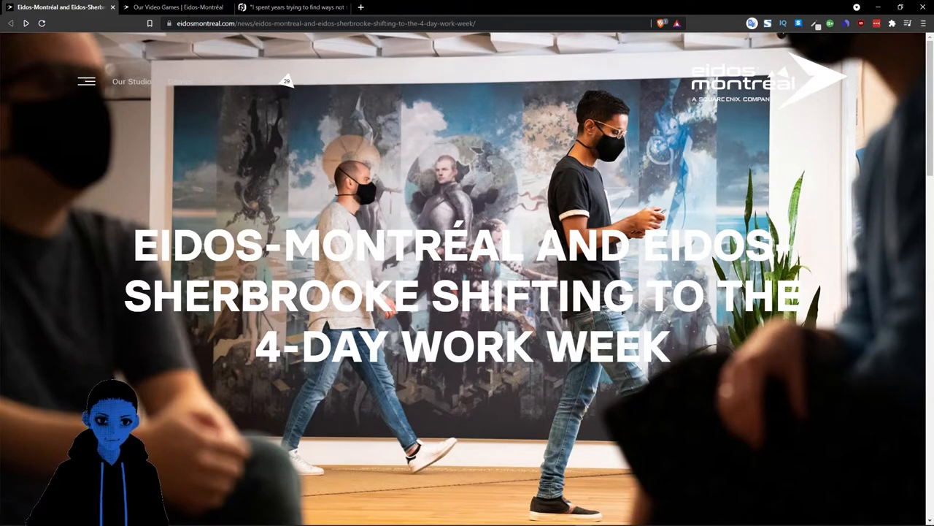
pyautogui.click(177, 6)
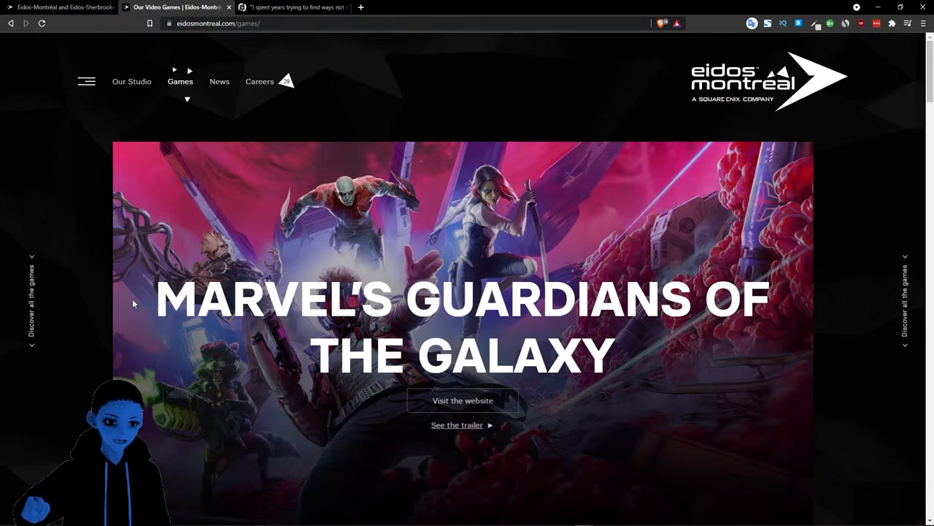
pyautogui.moveTo(84, 351)
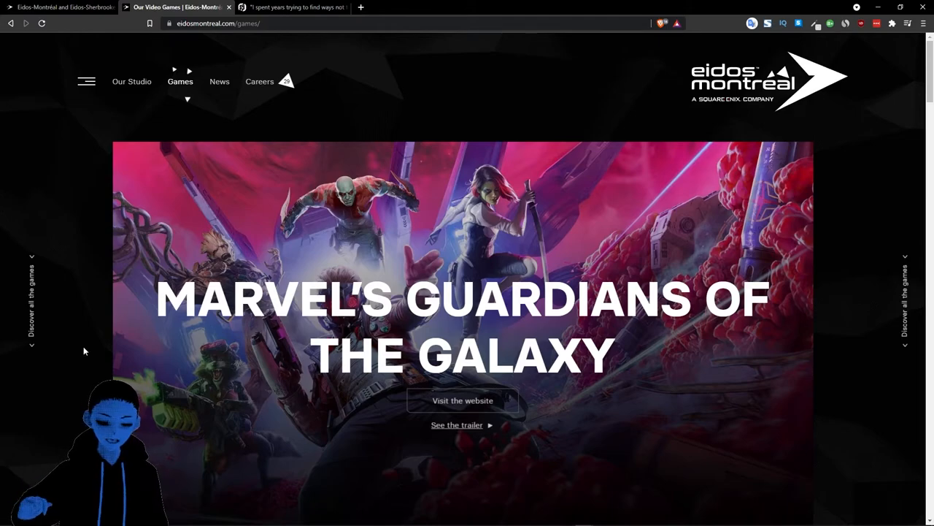
pyautogui.click(62, 7)
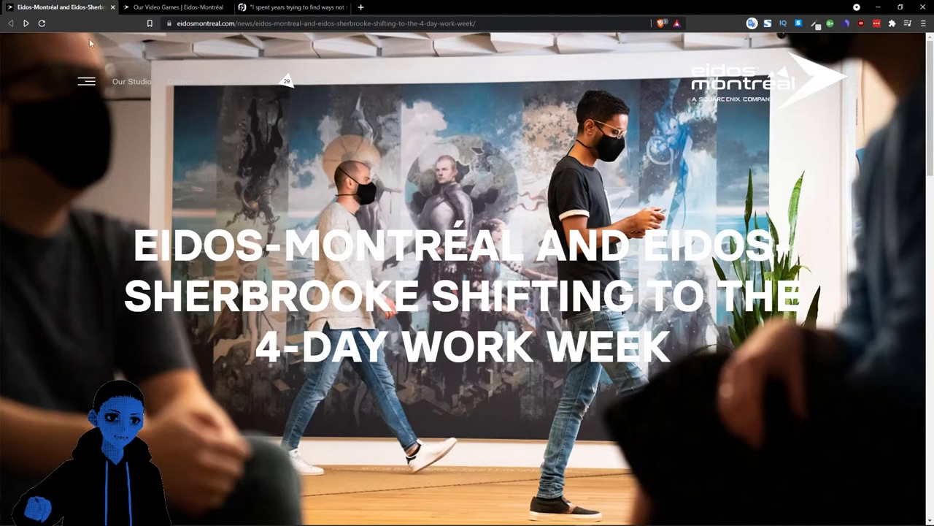
pyautogui.moveTo(201, 198)
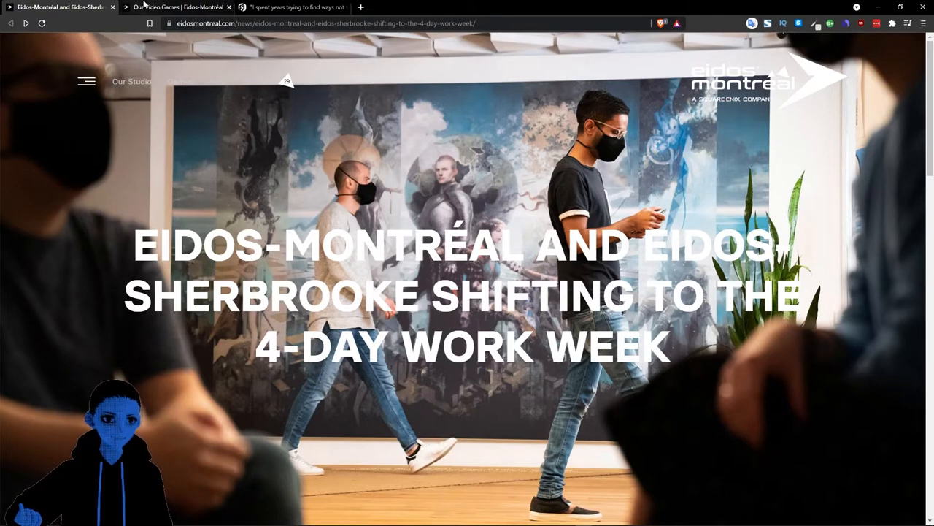
pyautogui.moveTo(111, 301)
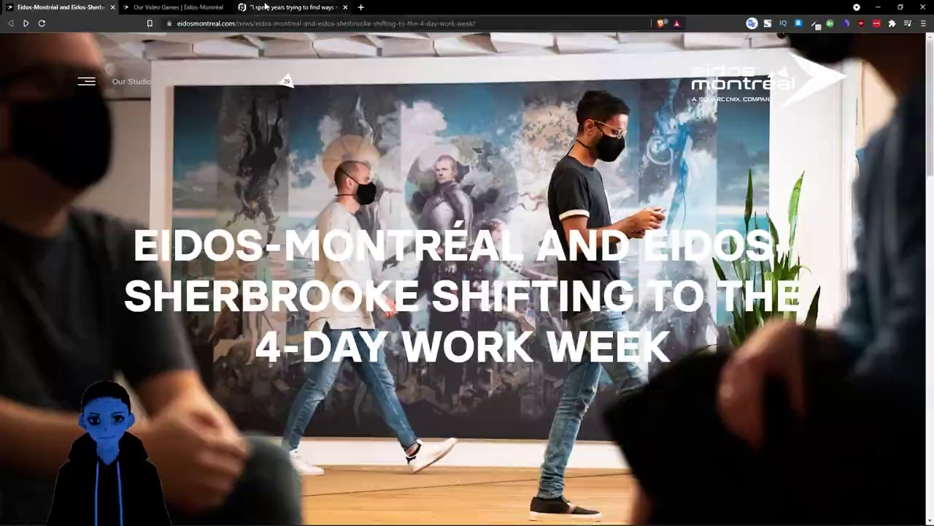
pyautogui.click(290, 6)
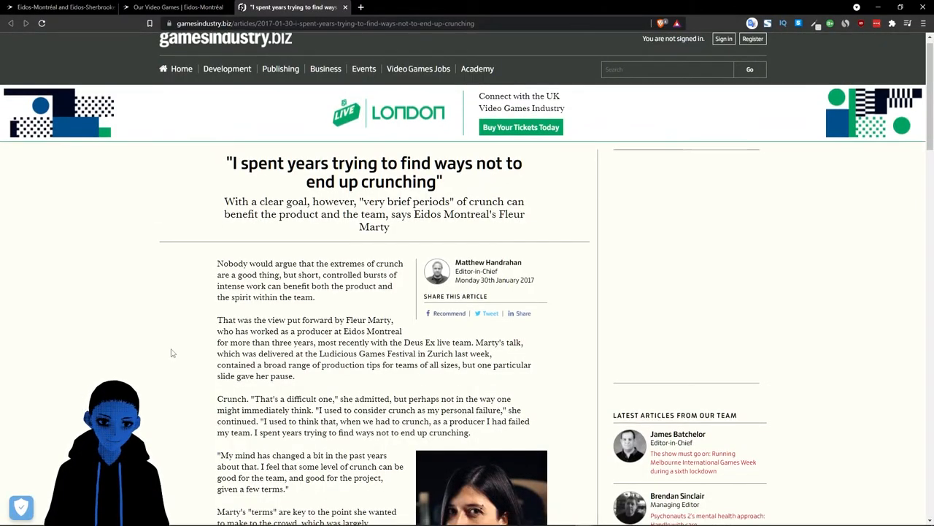
pyautogui.scroll(-3)
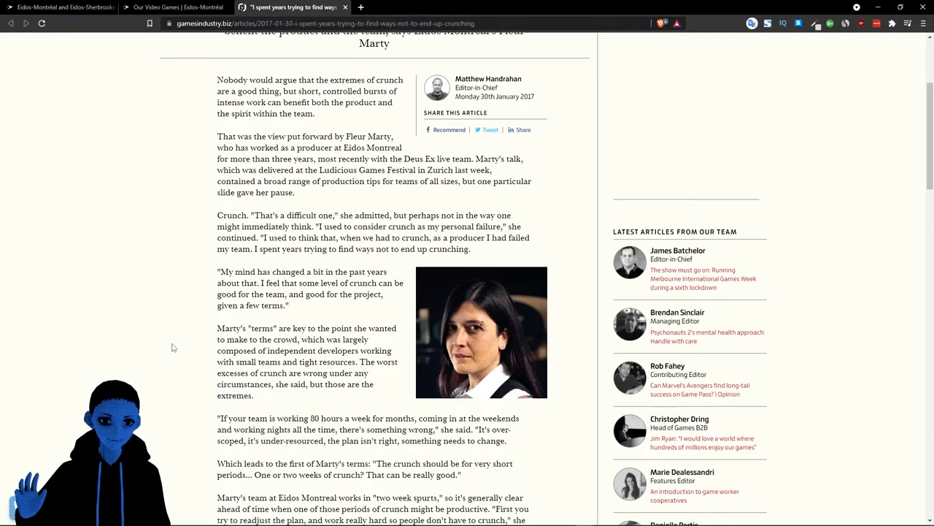
pyautogui.scroll(3)
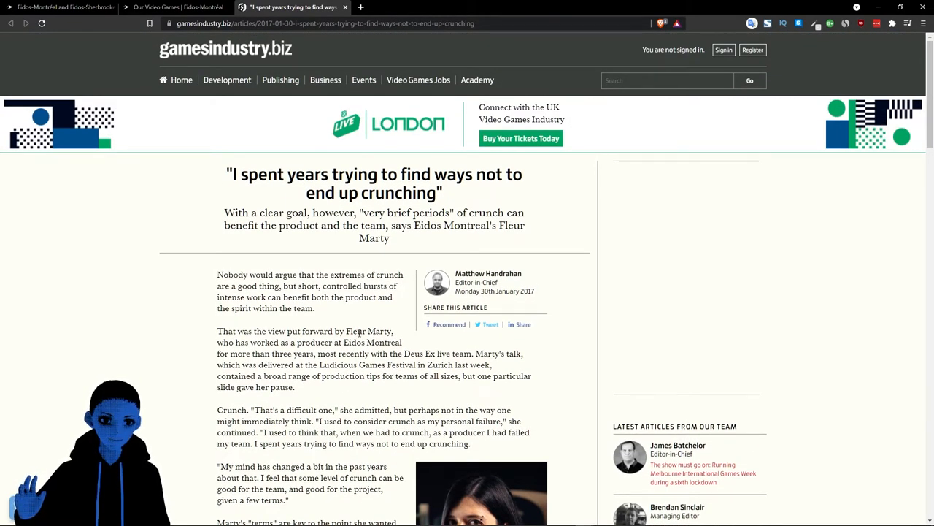
pyautogui.moveTo(167, 390)
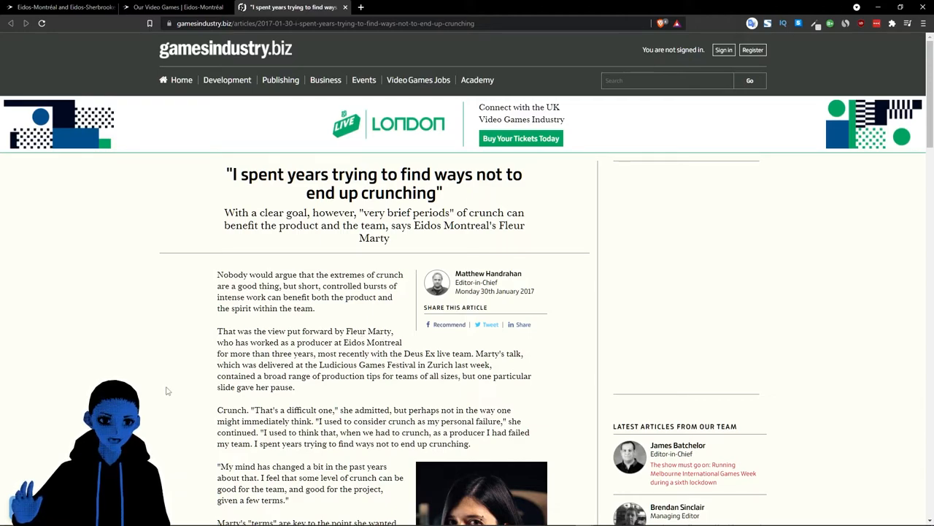
pyautogui.moveTo(201, 397)
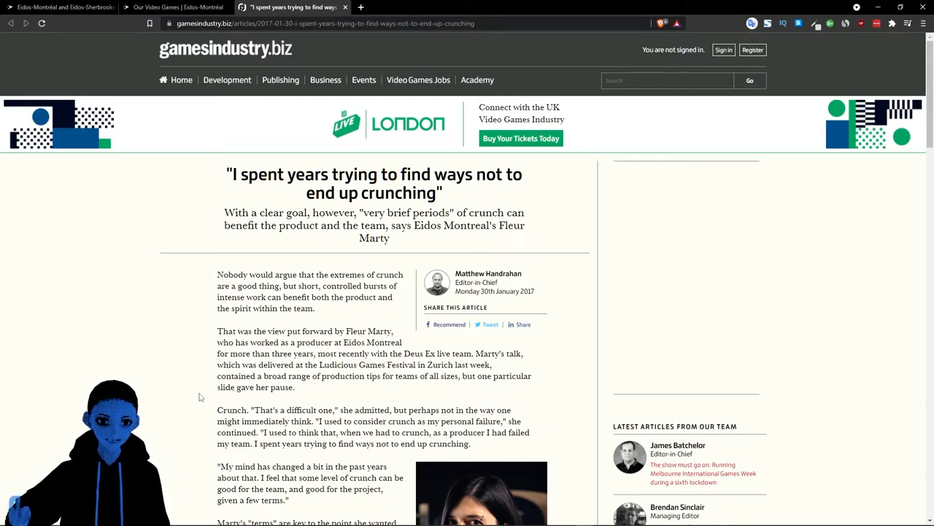
pyautogui.moveTo(198, 381)
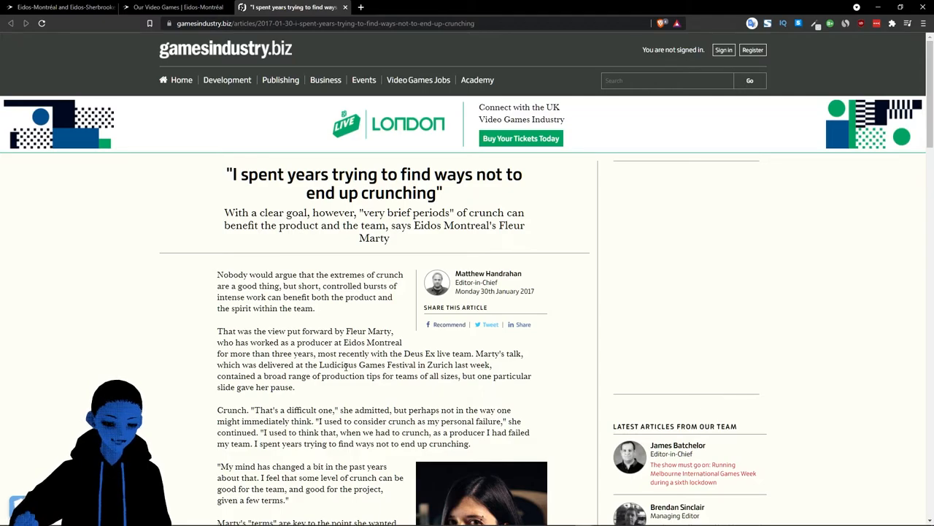
pyautogui.scroll(-3)
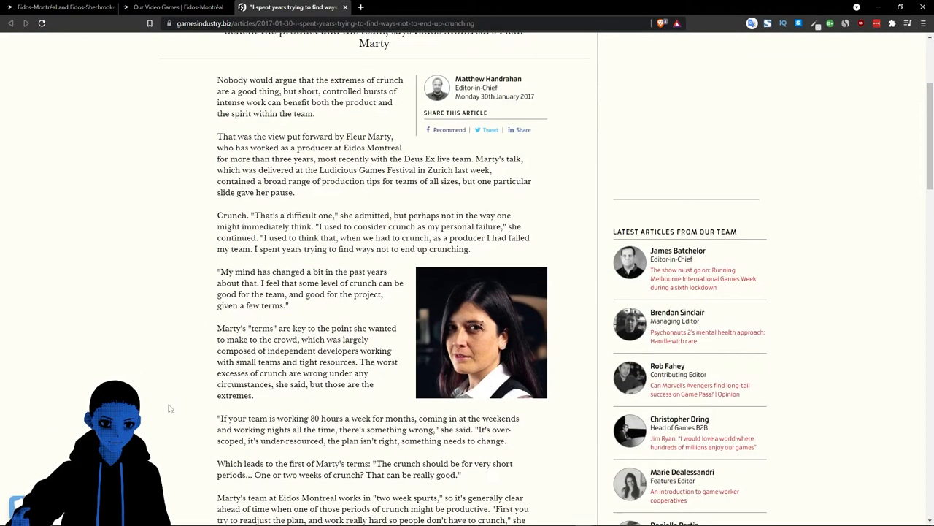
pyautogui.moveTo(171, 359)
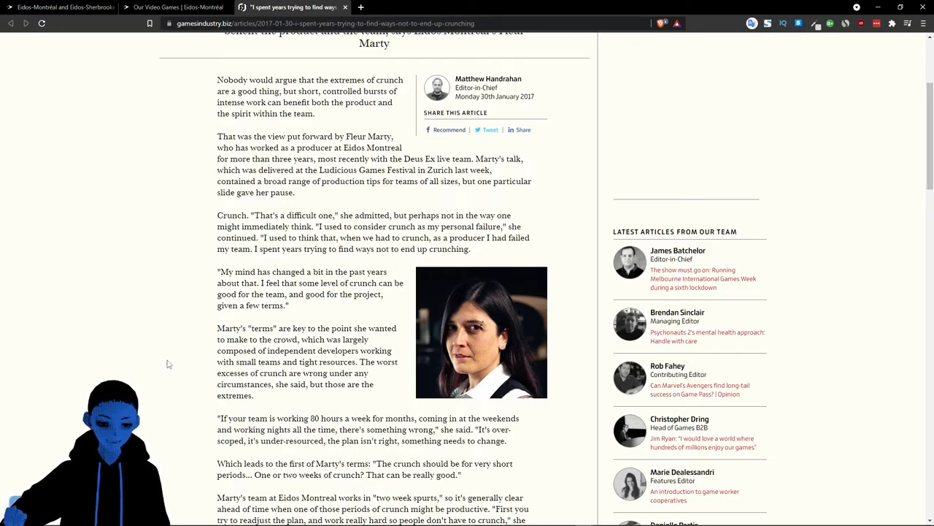
pyautogui.moveTo(251, 407)
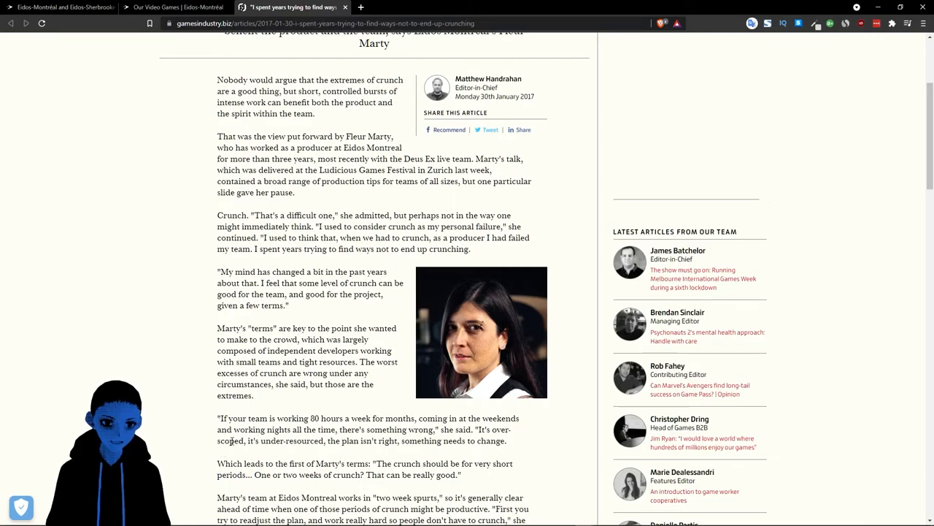
pyautogui.moveTo(343, 455)
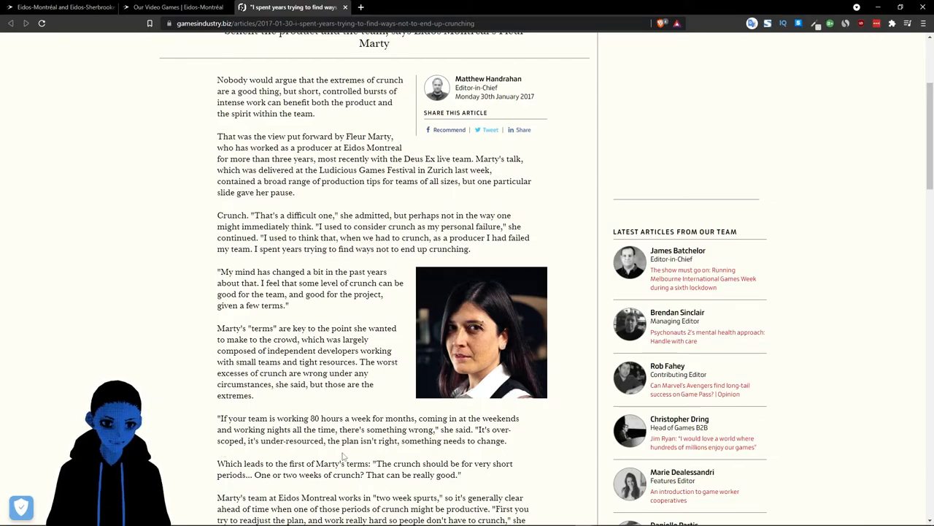
pyautogui.moveTo(344, 486)
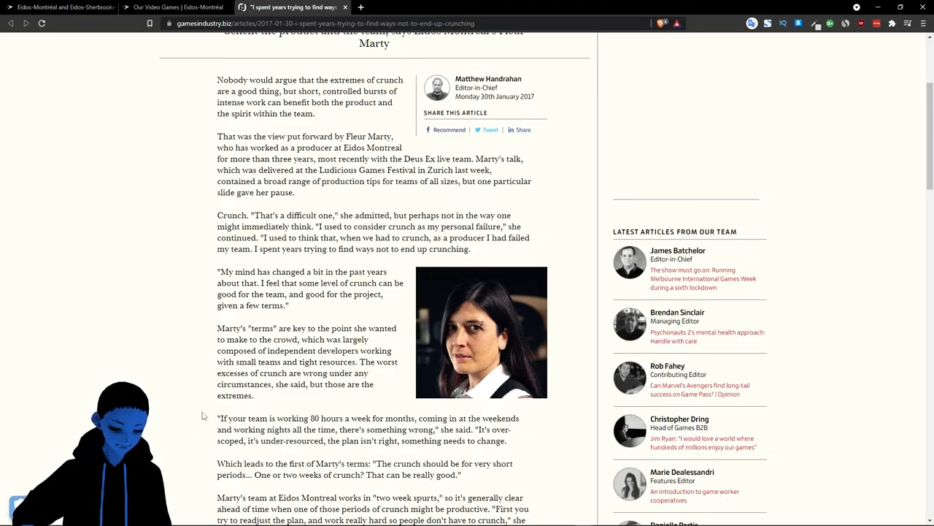
pyautogui.scroll(-3)
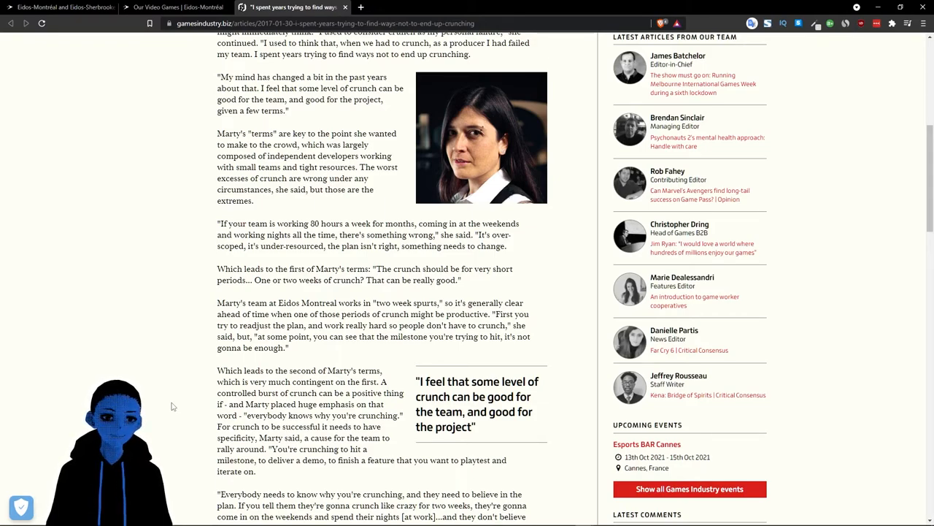
pyautogui.moveTo(183, 365)
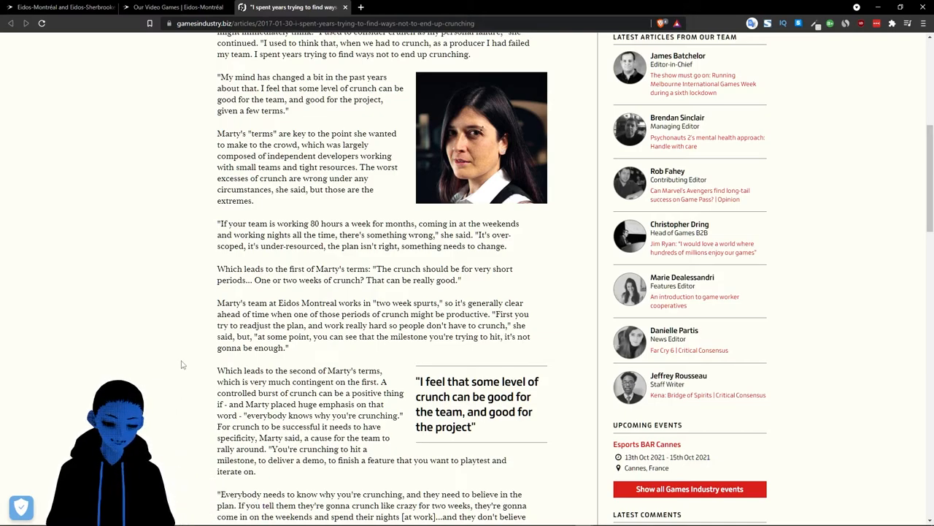
pyautogui.scroll(-3)
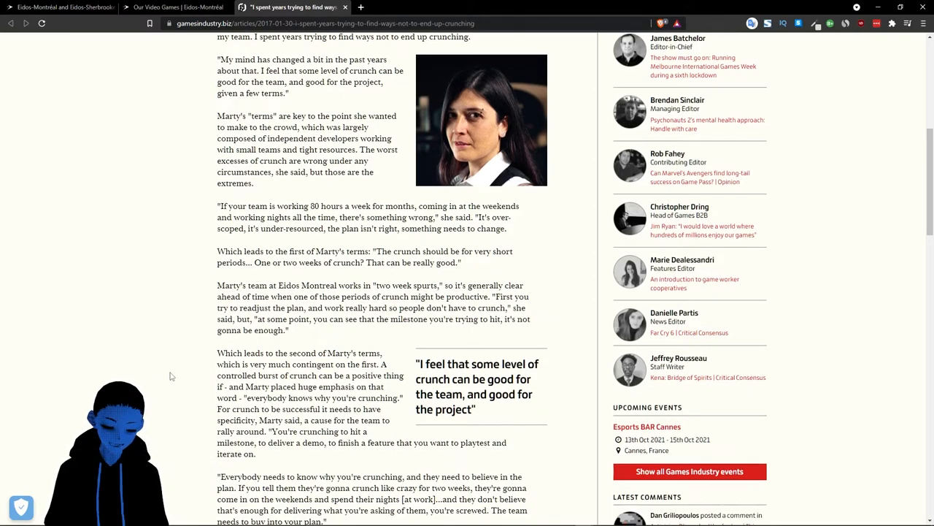
pyautogui.scroll(-3)
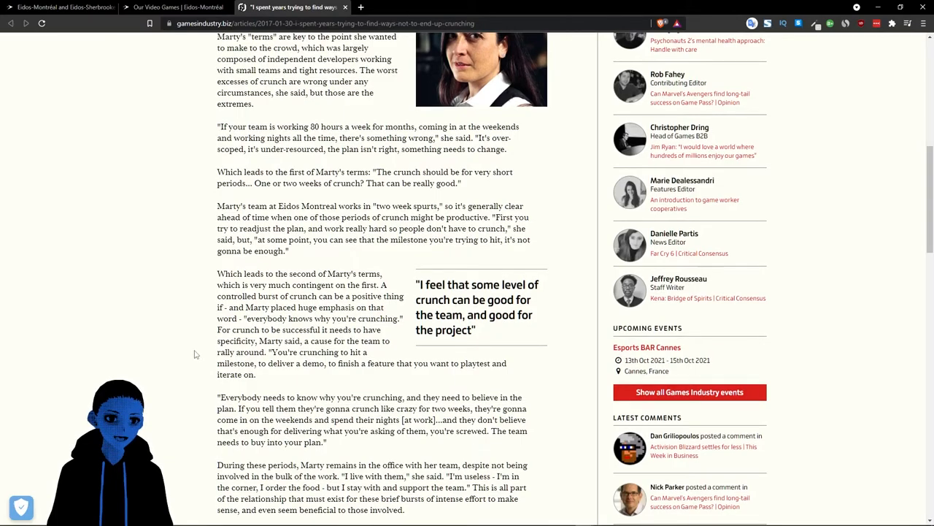
pyautogui.scroll(3)
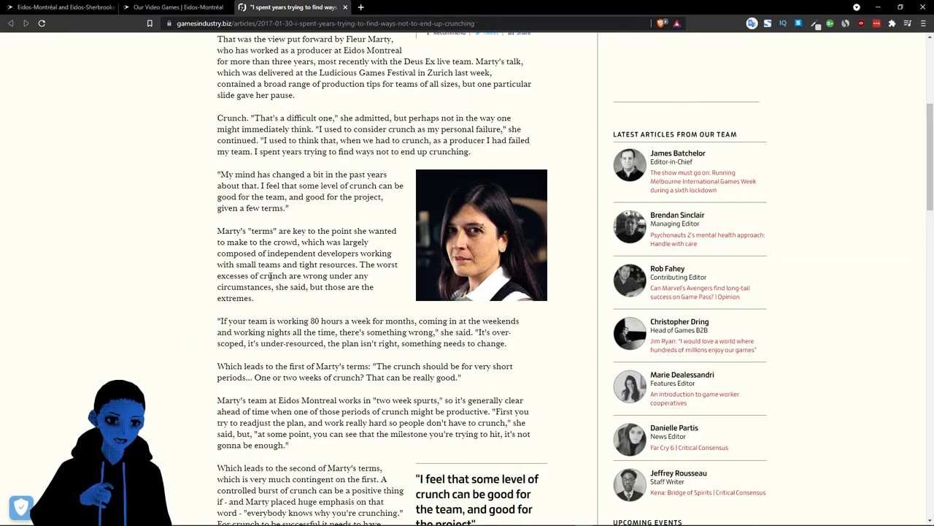
pyautogui.moveTo(185, 293)
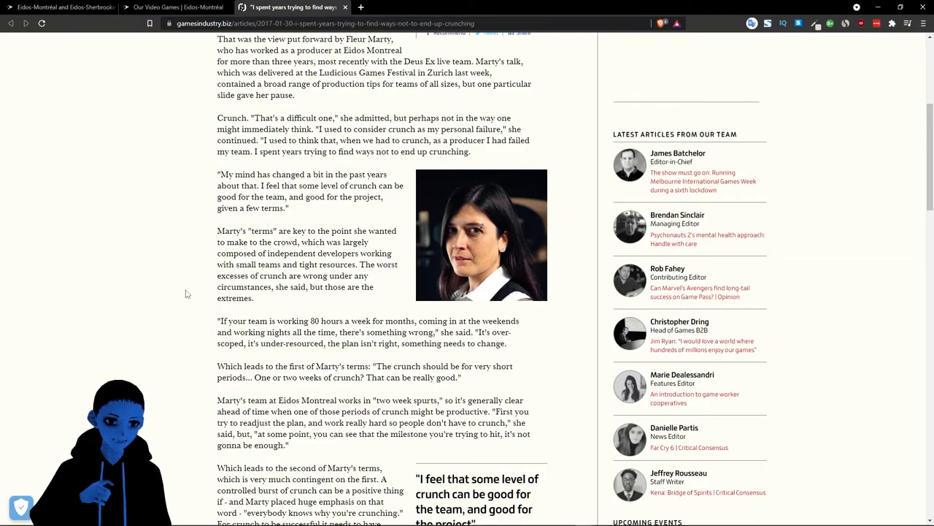
pyautogui.scroll(3)
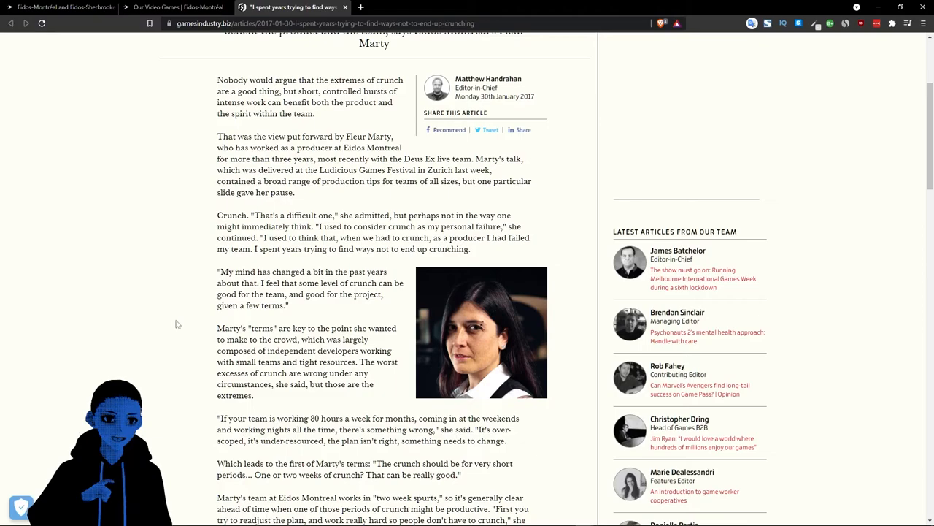
pyautogui.scroll(-3)
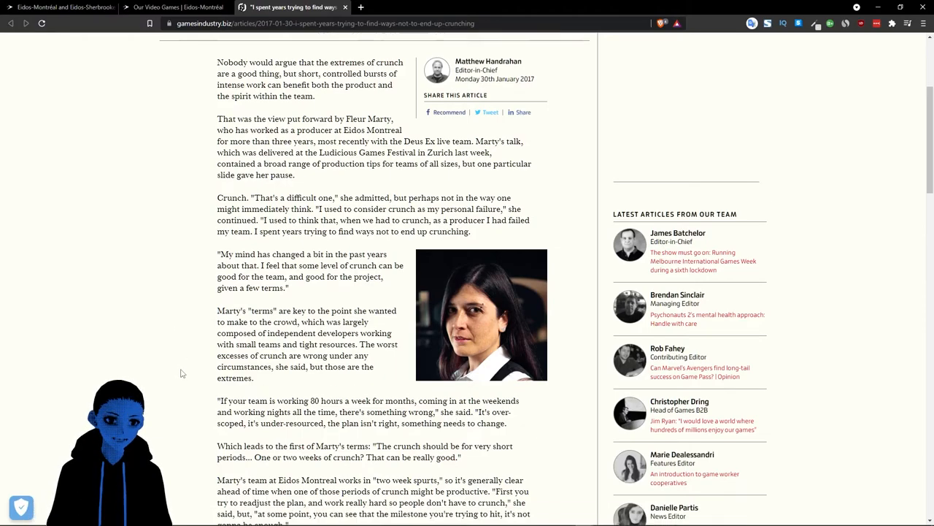
pyautogui.scroll(-3)
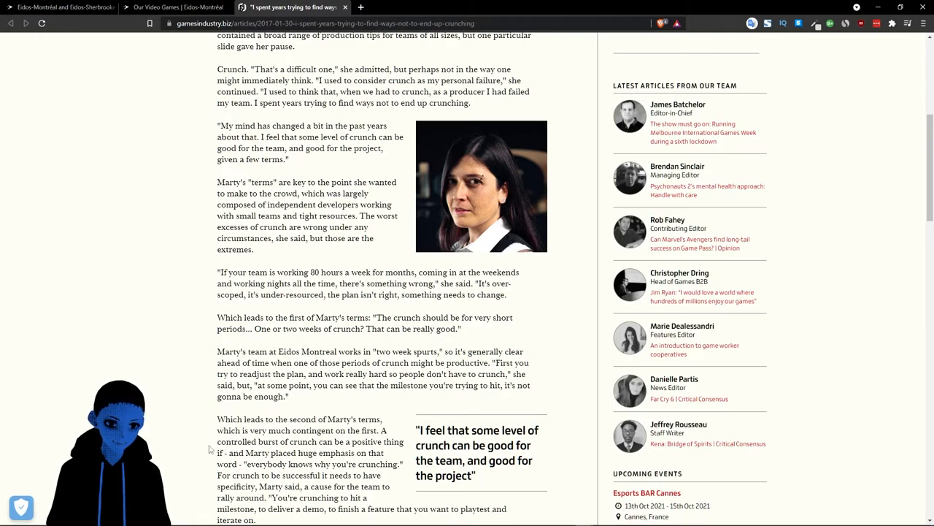
pyautogui.scroll(-3)
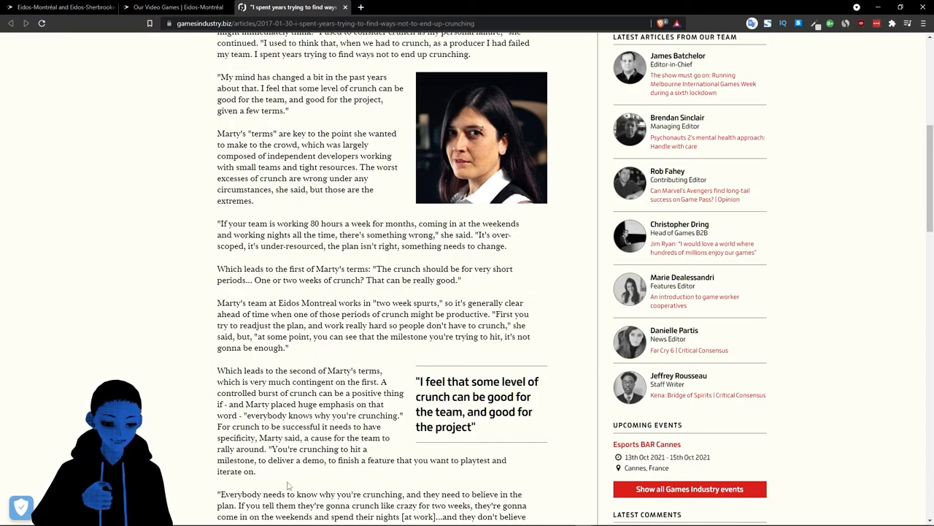
pyautogui.moveTo(400, 475)
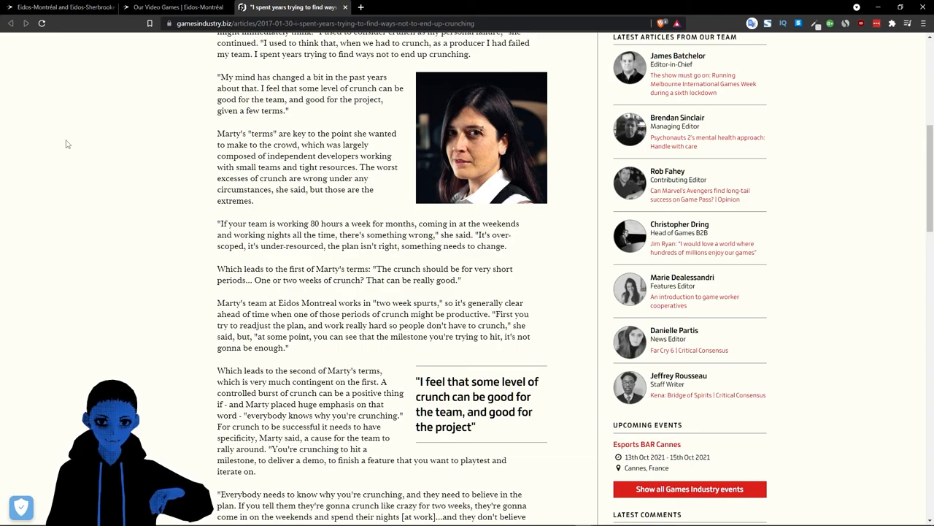
pyautogui.scroll(3)
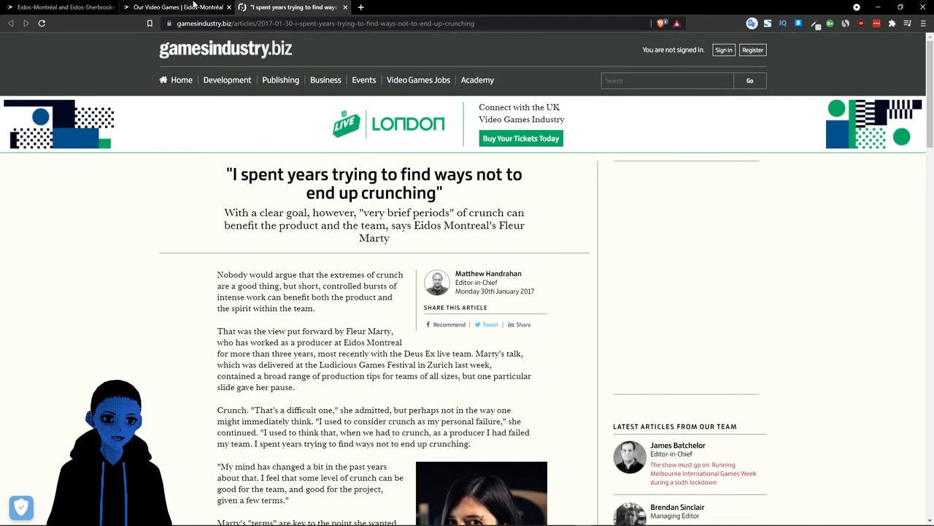
# Step: Pass through the games page tab and return to the 4-day work week news article
pyautogui.click(175, 7)
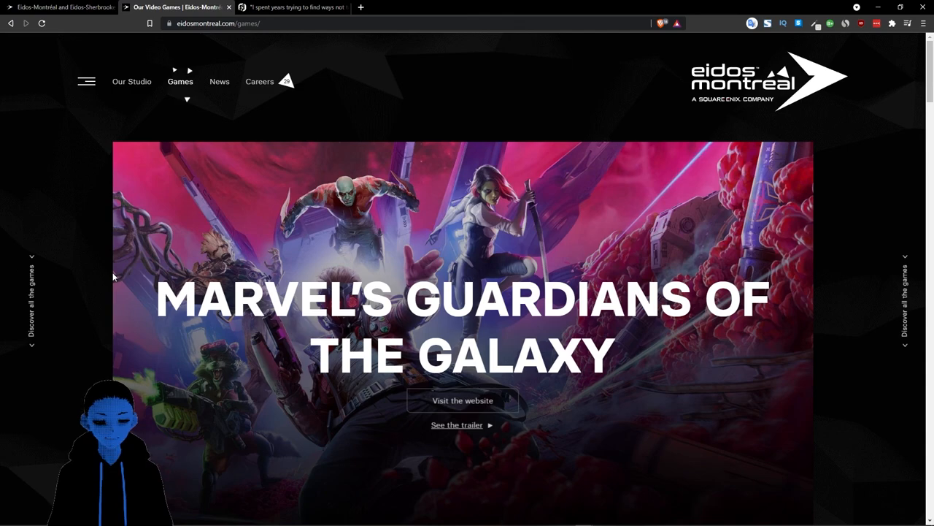
pyautogui.click(62, 7)
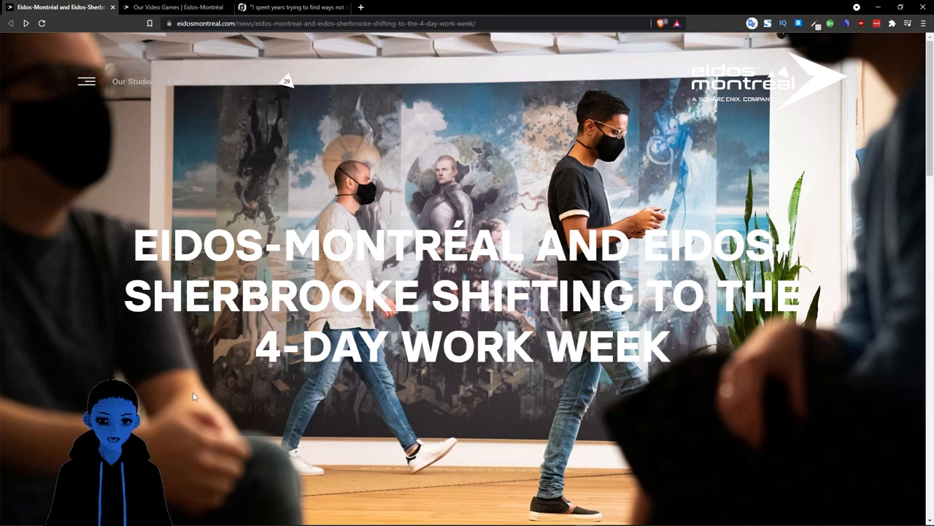
pyautogui.moveTo(801, 484)
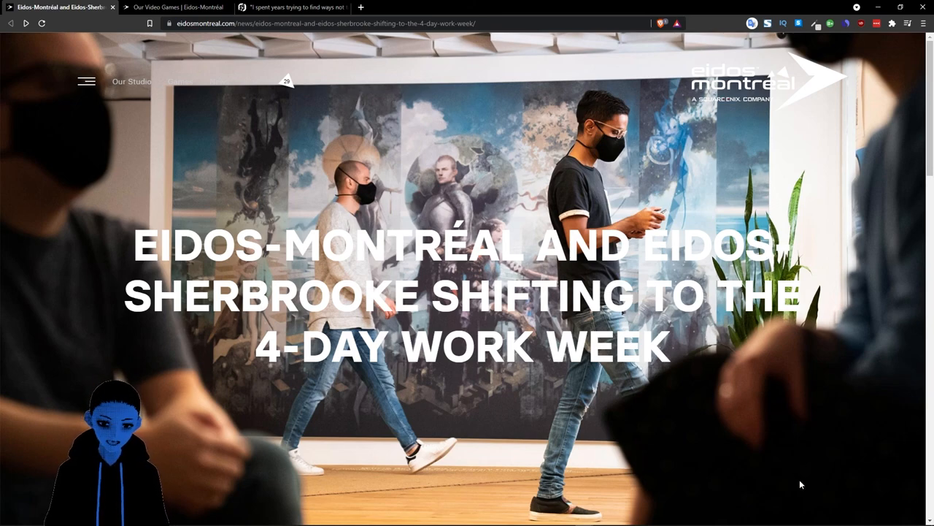